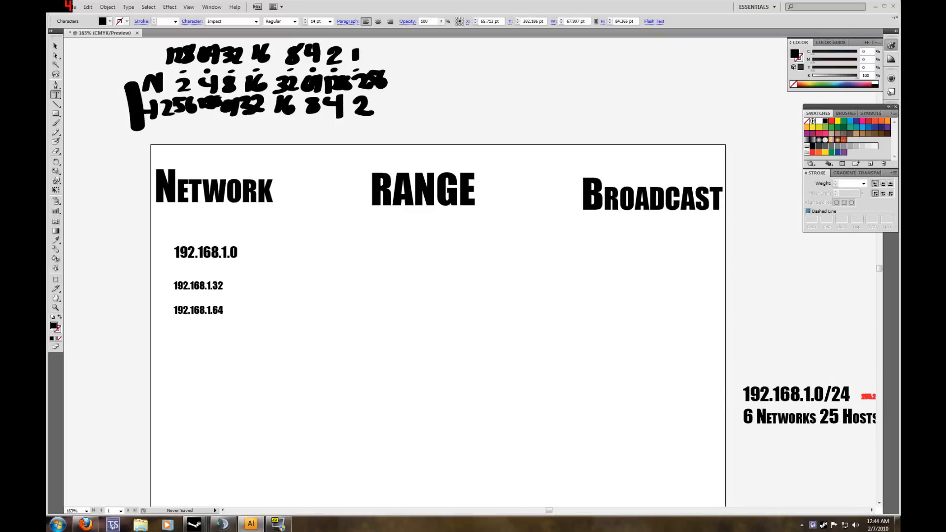
# Type 192.168.1.96 and 192.168.1.128 on new lines under the Network heading.
pyautogui.write('192')
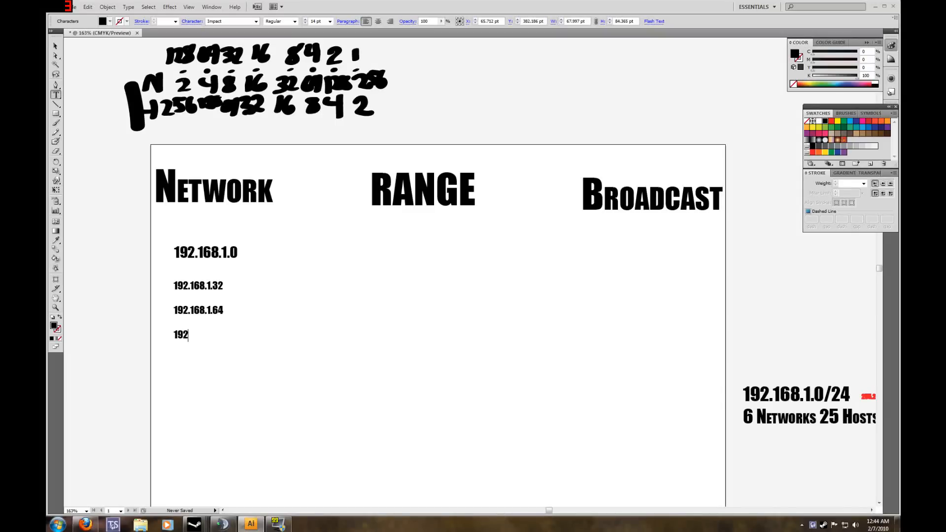
pyautogui.write('.16')
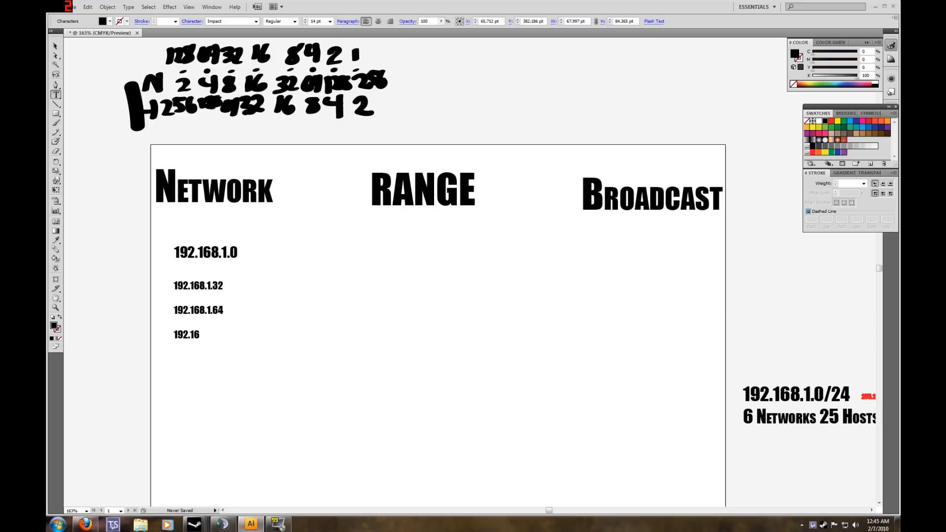
pyautogui.write('8.1')
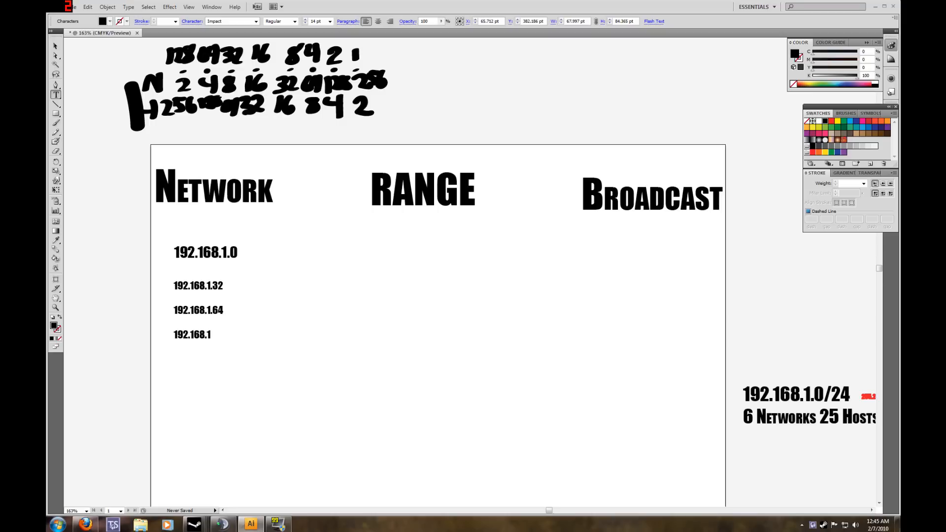
pyautogui.click(210, 334)
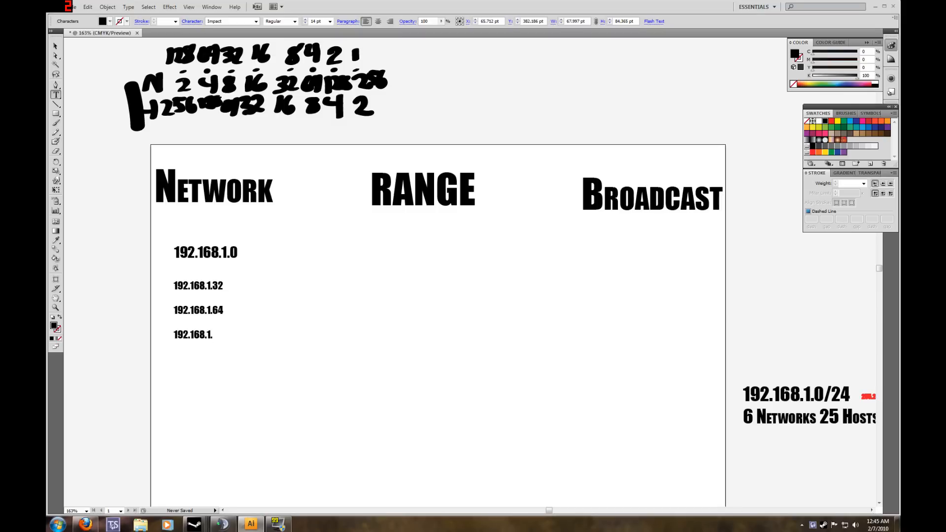
pyautogui.write('96')
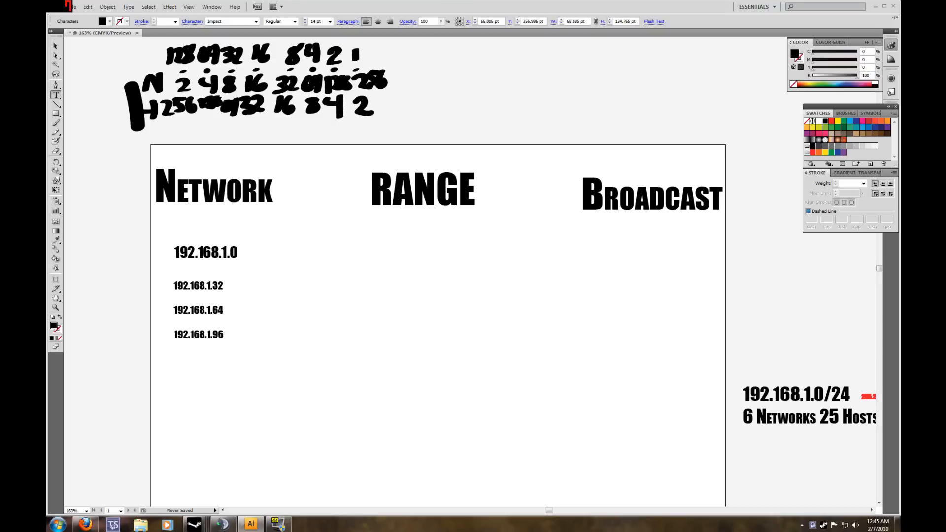
pyautogui.write('192.15')
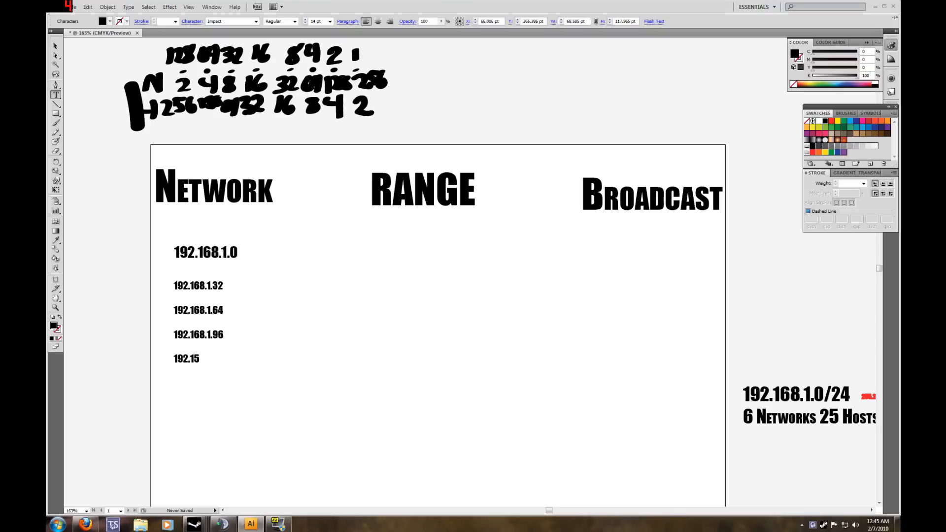
pyautogui.write('68.1')
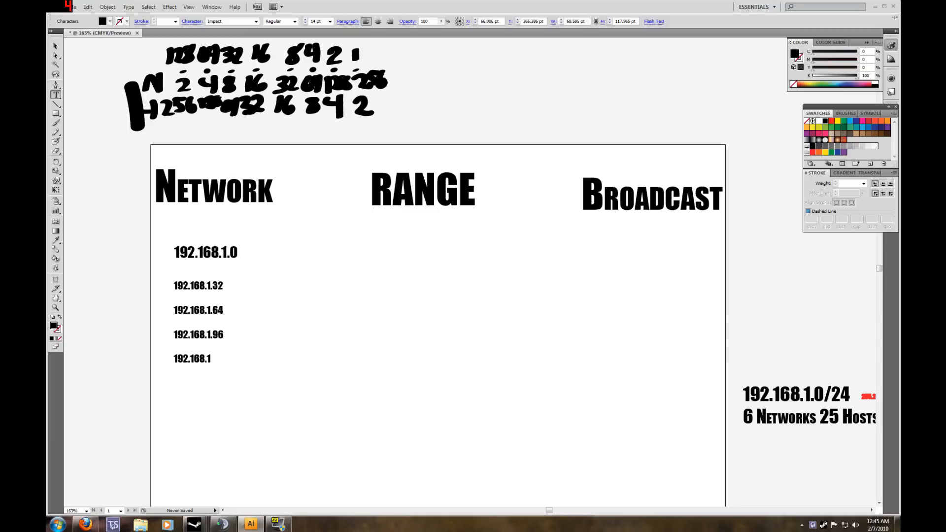
pyautogui.write('.')
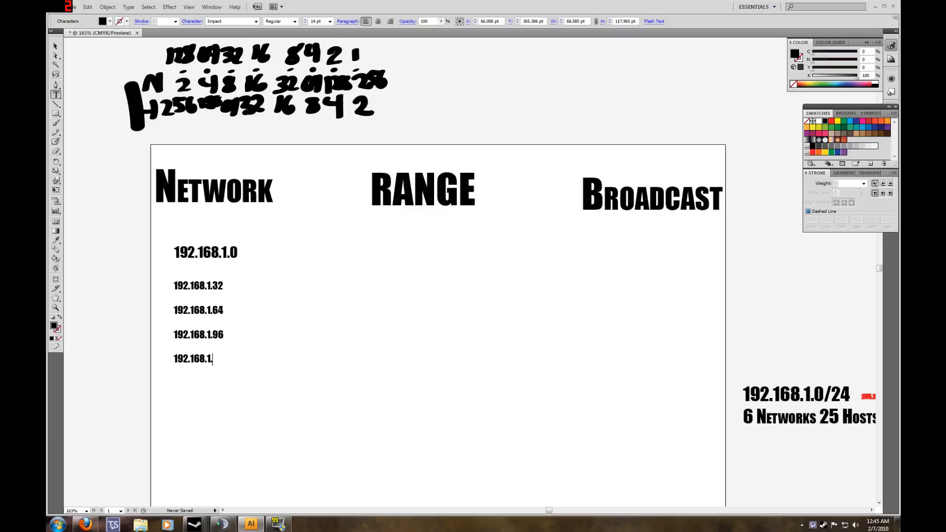
pyautogui.write('128')
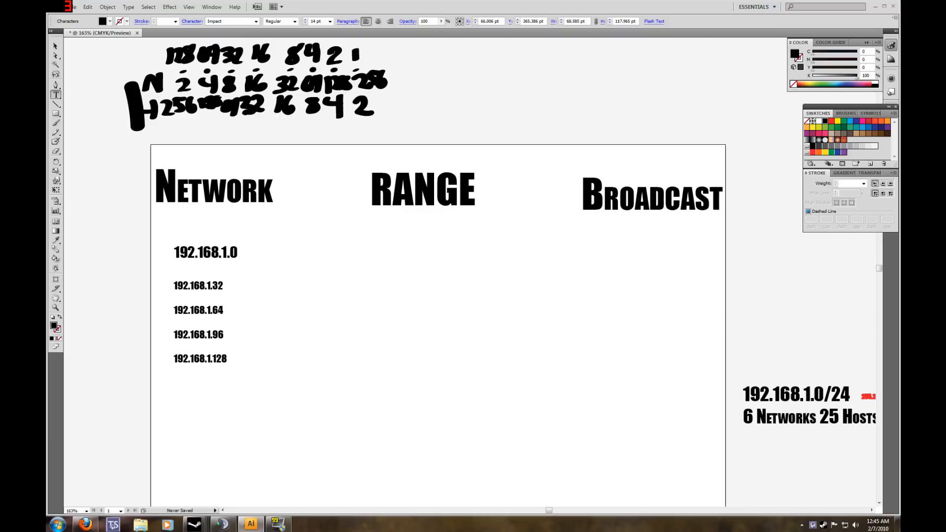
pyautogui.write('192.1')
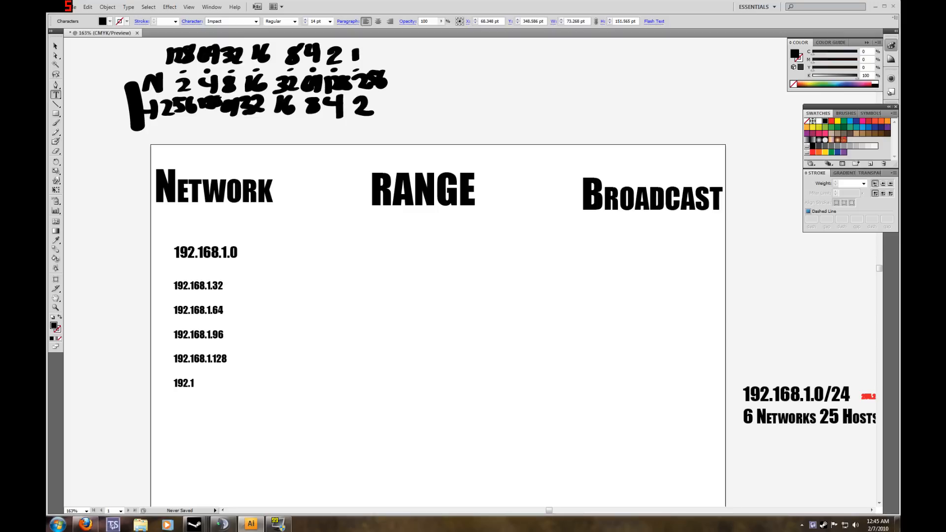
pyautogui.write('68.1')
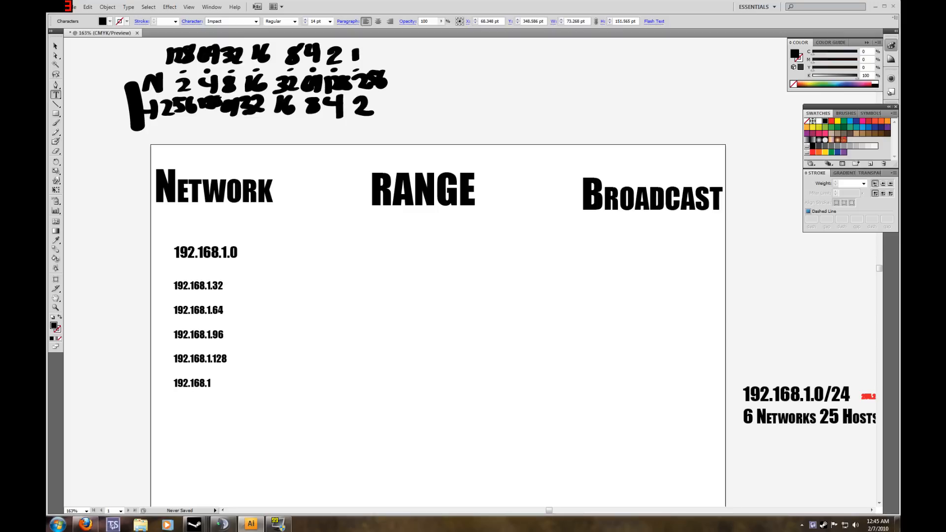
pyautogui.click(211, 383)
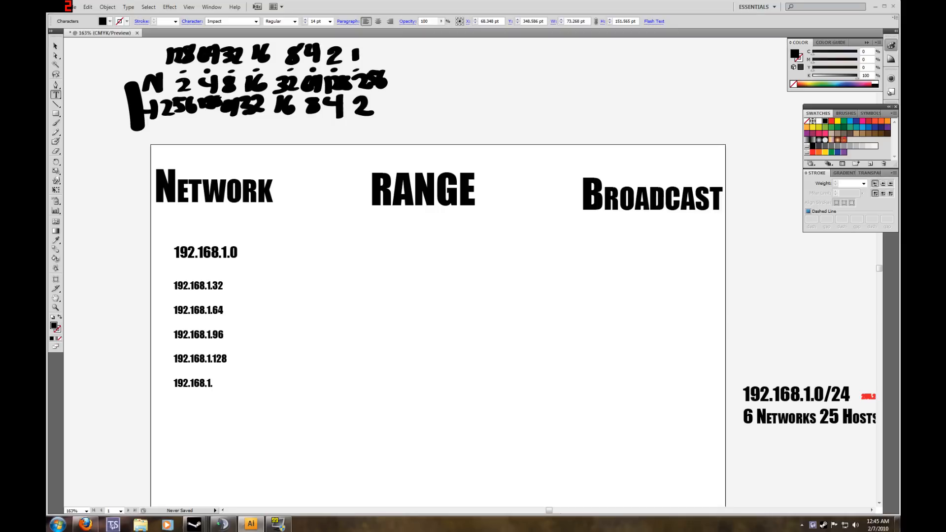
# Add network addresses 192.168.1.160, .192, .224 and .256 on the following lines.
pyautogui.write('160')
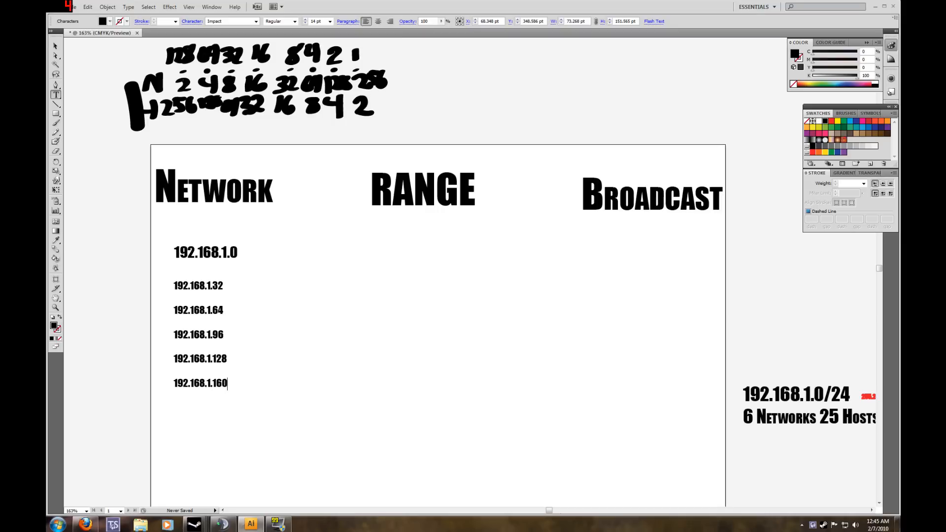
pyautogui.write('192.168.')
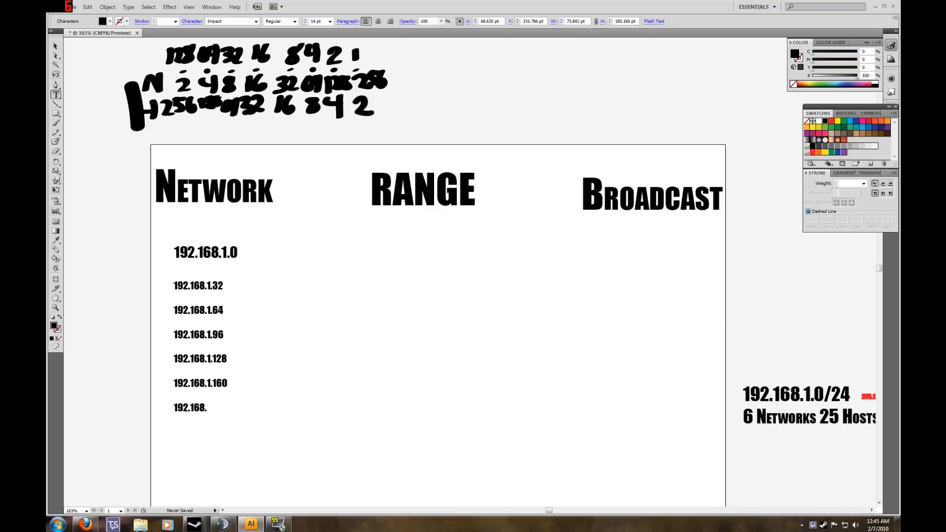
pyautogui.write('1.')
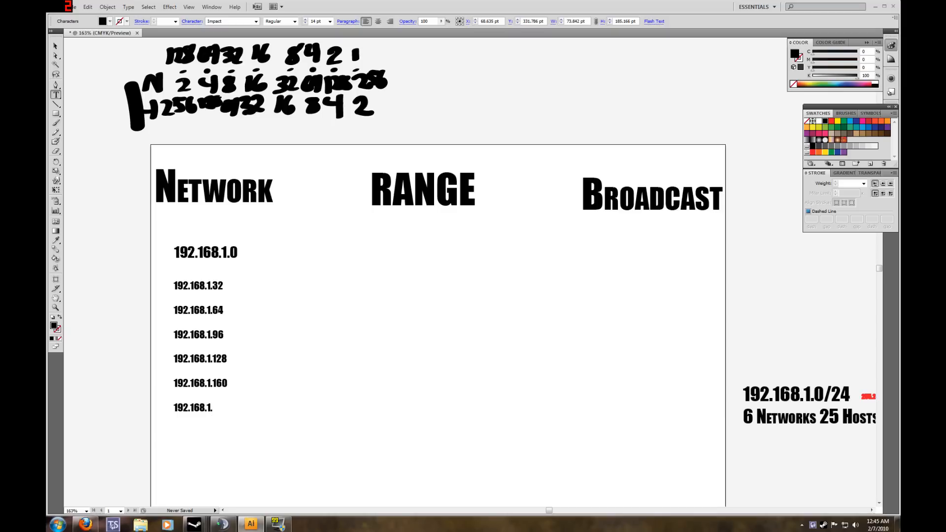
pyautogui.write('192')
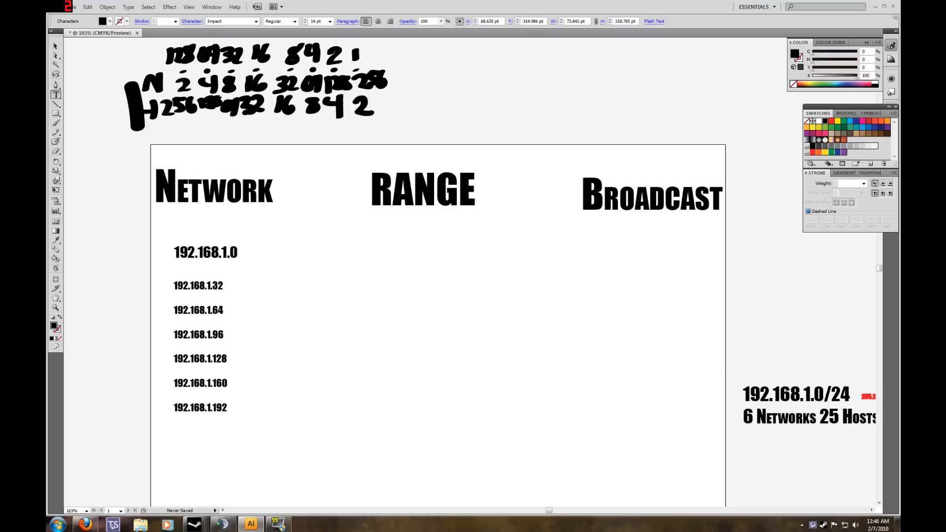
pyautogui.write('1')
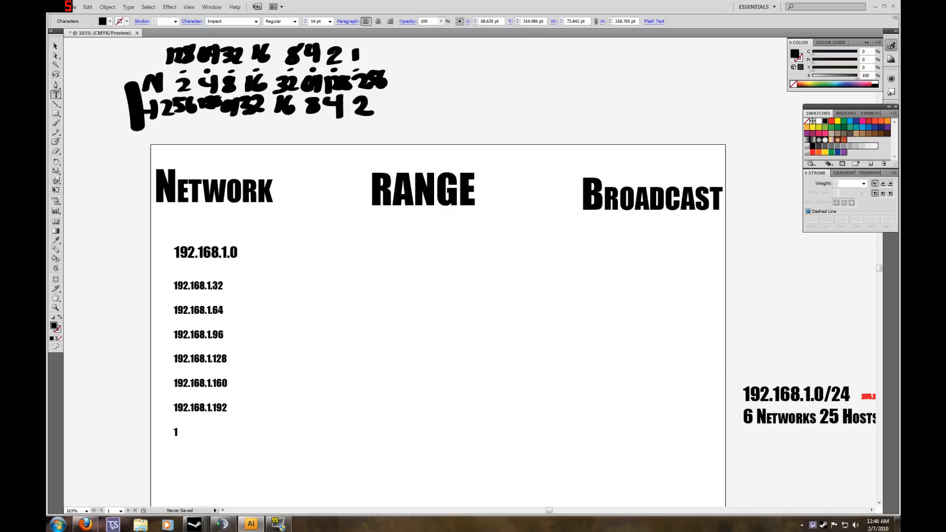
pyautogui.write('92.16')
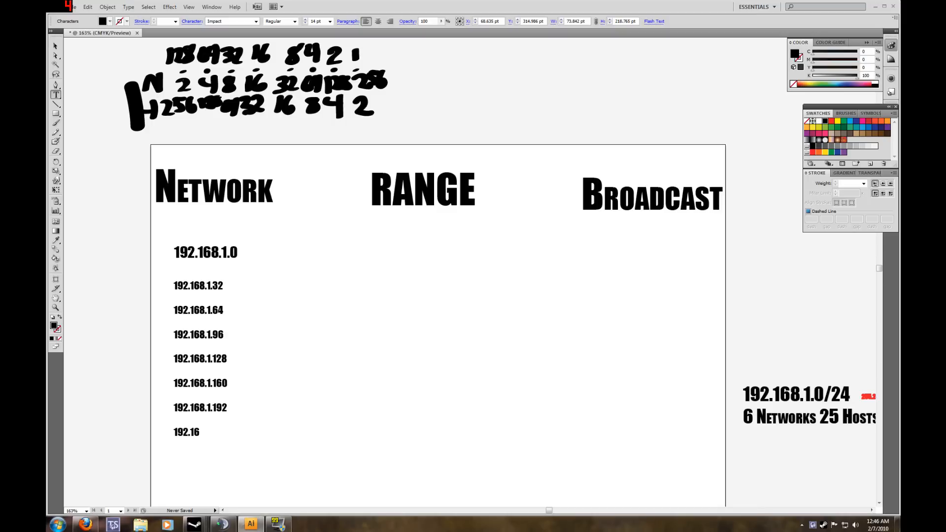
pyautogui.write('8.1.')
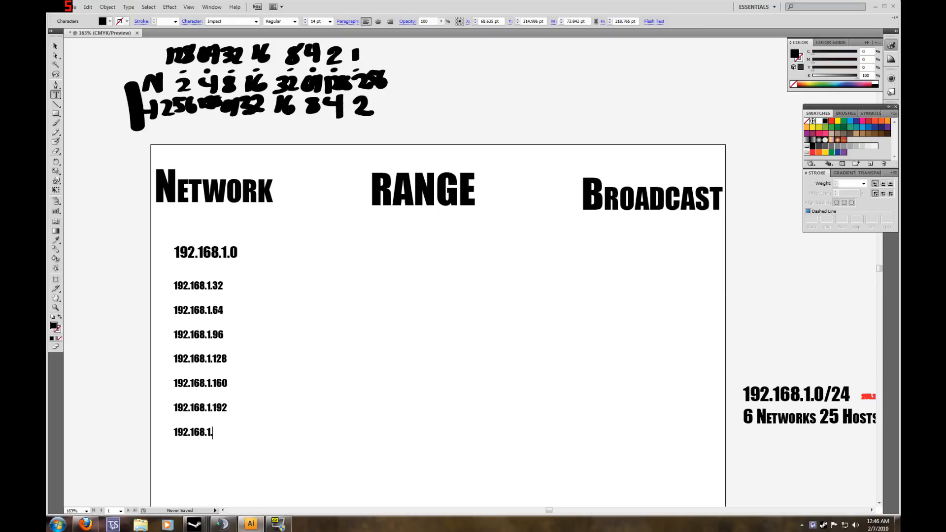
pyautogui.write('224')
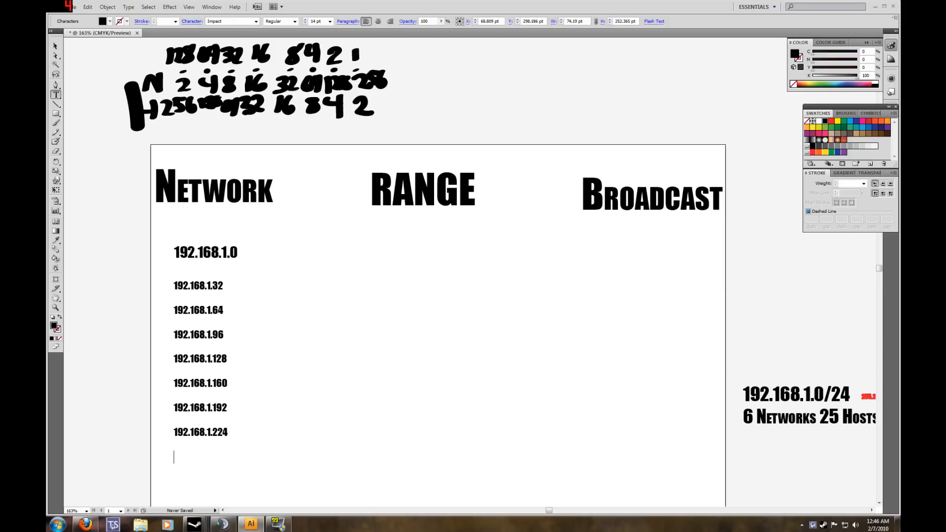
pyautogui.write('192')
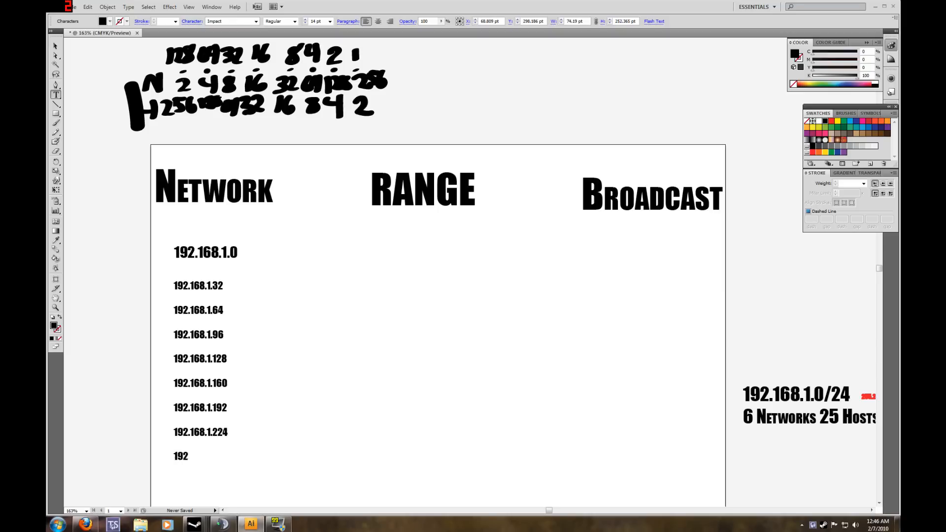
pyautogui.write('.1')
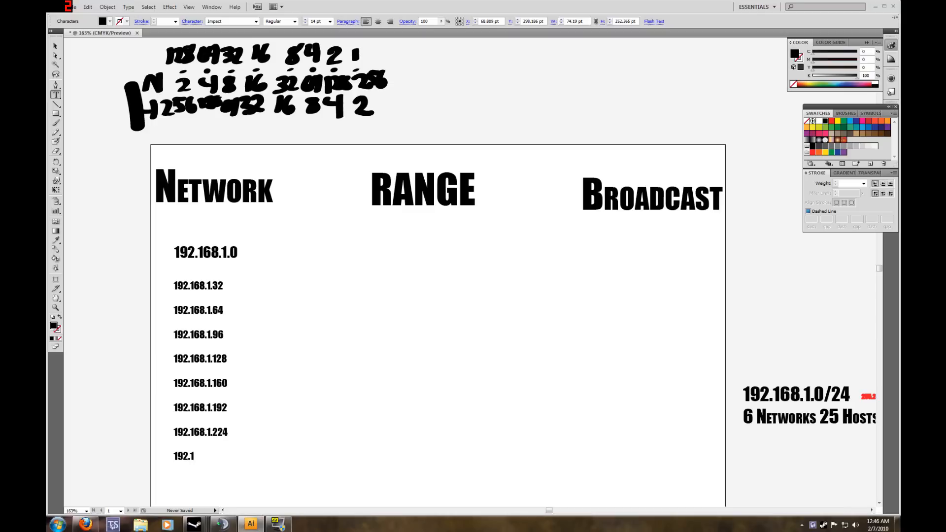
pyautogui.write('68.1.256')
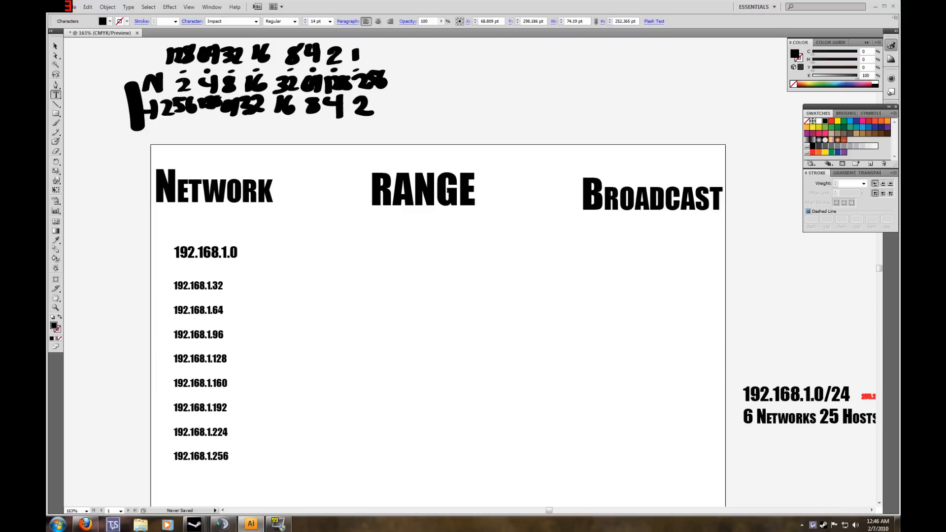
# Select the 192.168.1.256 address text to color it red.
pyautogui.click(54, 46)
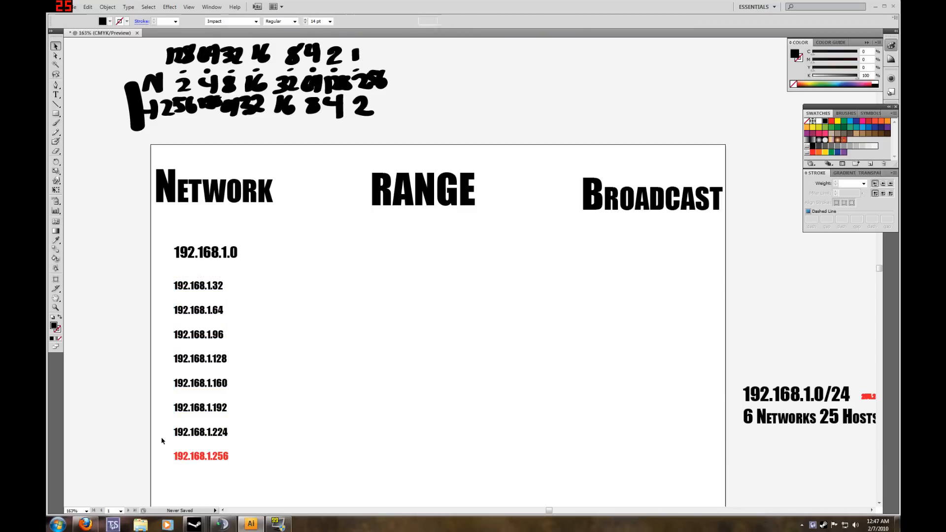
pyautogui.click(344, 439)
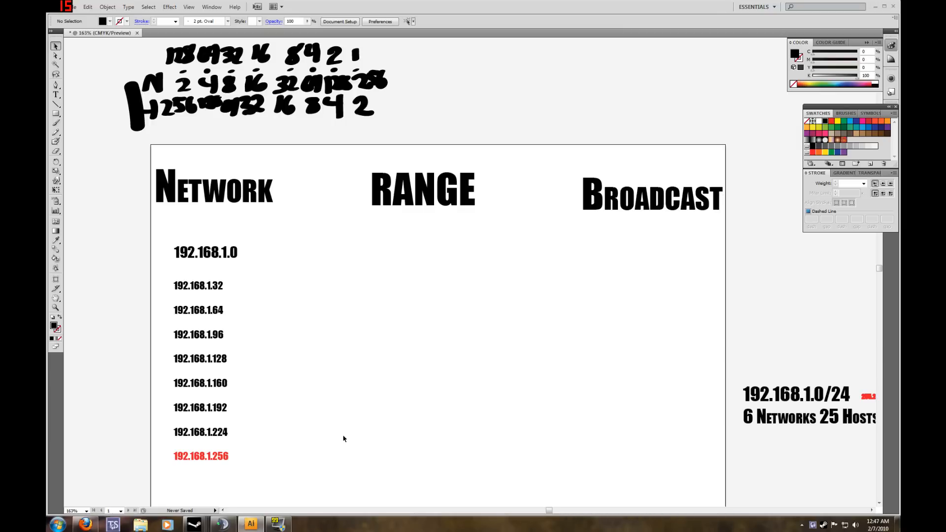
pyautogui.moveTo(215, 299)
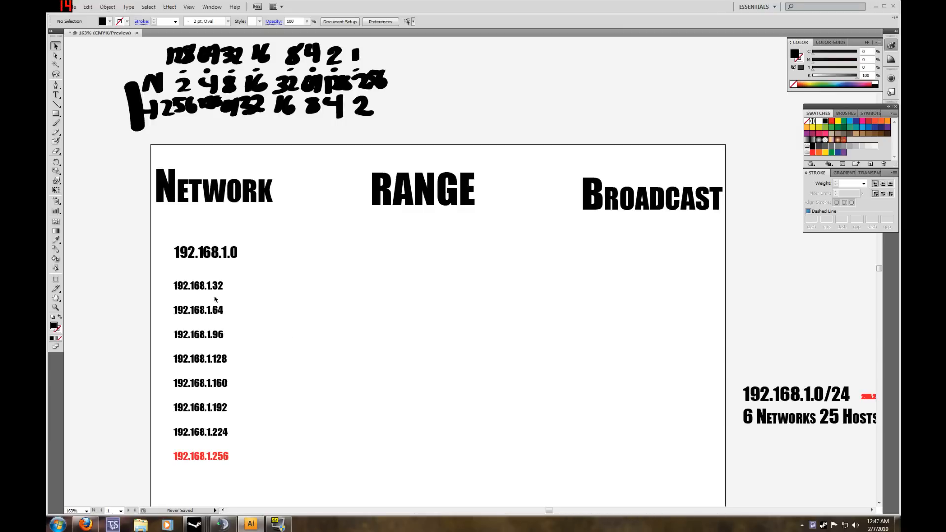
pyautogui.moveTo(324, 286)
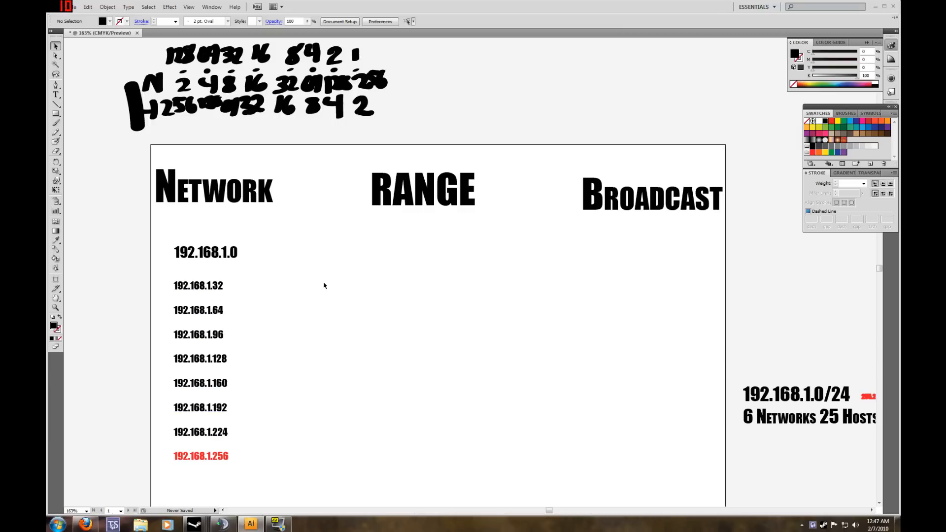
pyautogui.moveTo(79, 181)
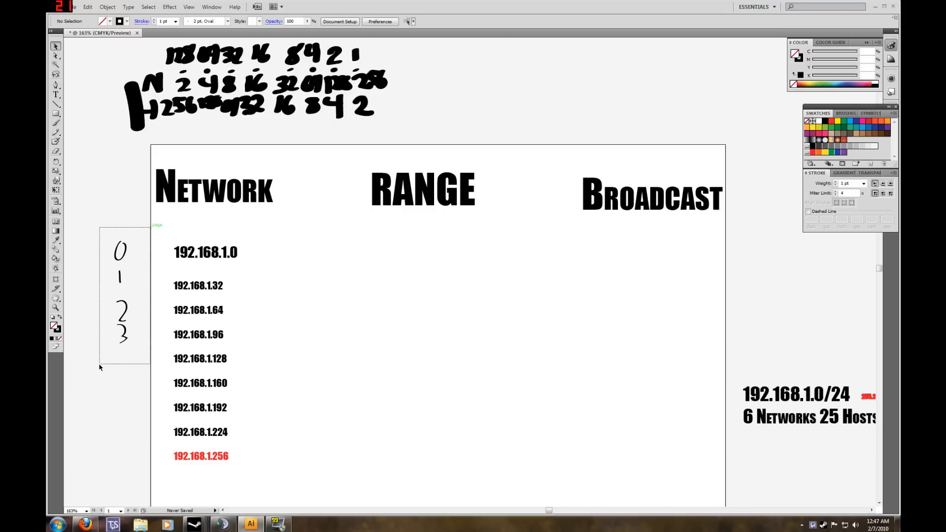
pyautogui.click(120, 292)
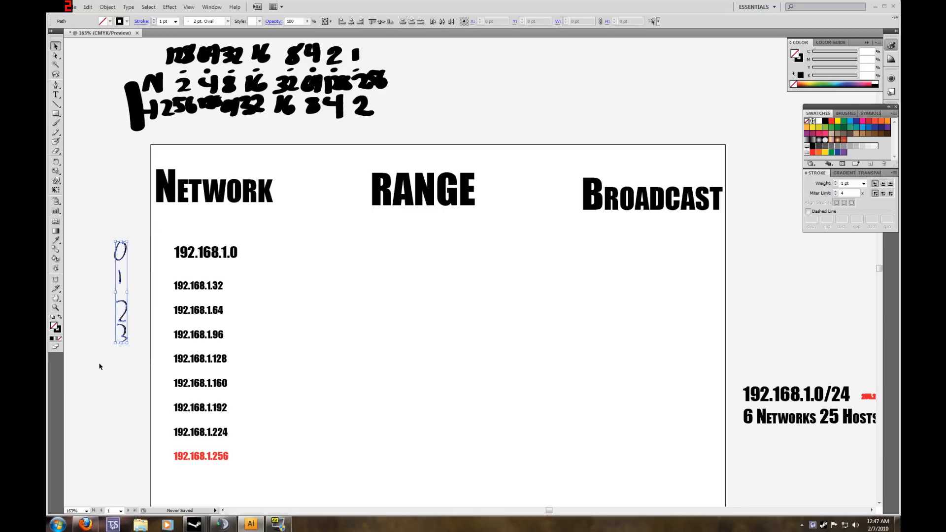
pyautogui.click(120, 292)
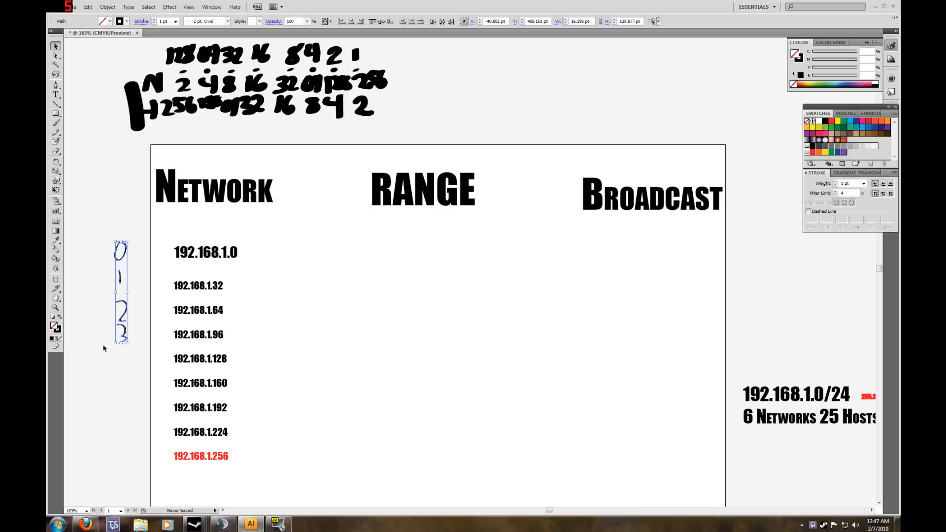
pyautogui.click(307, 341)
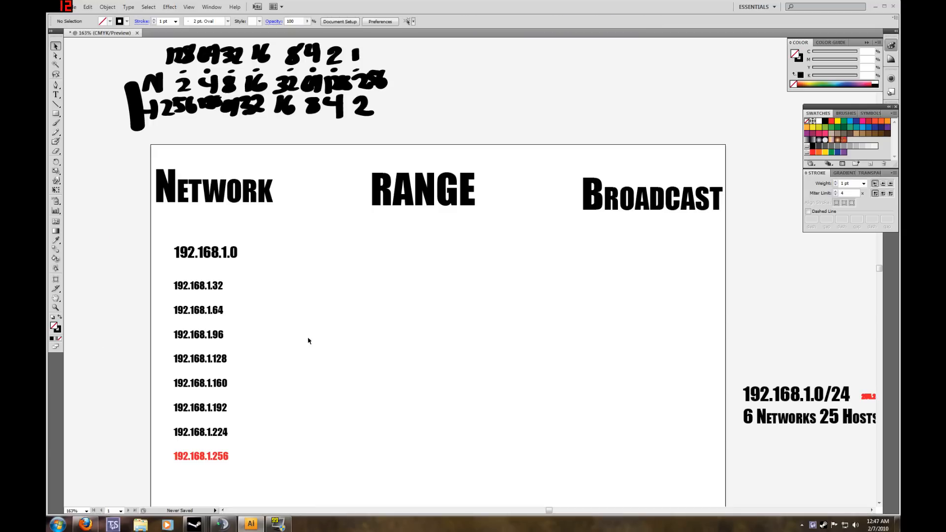
pyautogui.moveTo(123, 235)
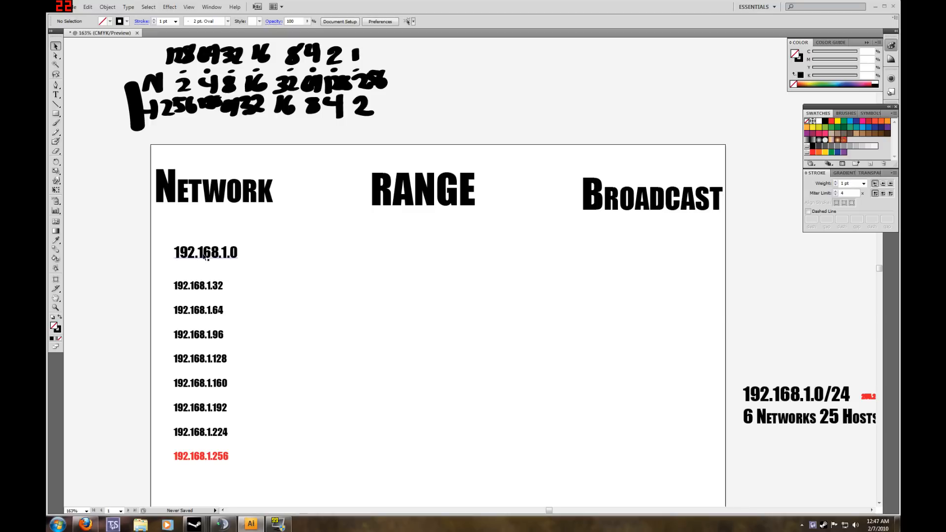
pyautogui.moveTo(196, 438)
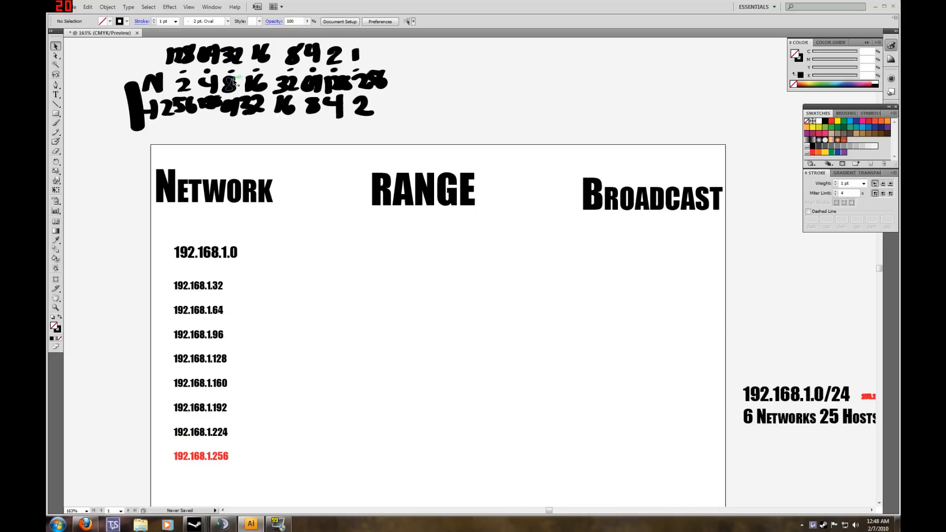
pyautogui.moveTo(203, 276)
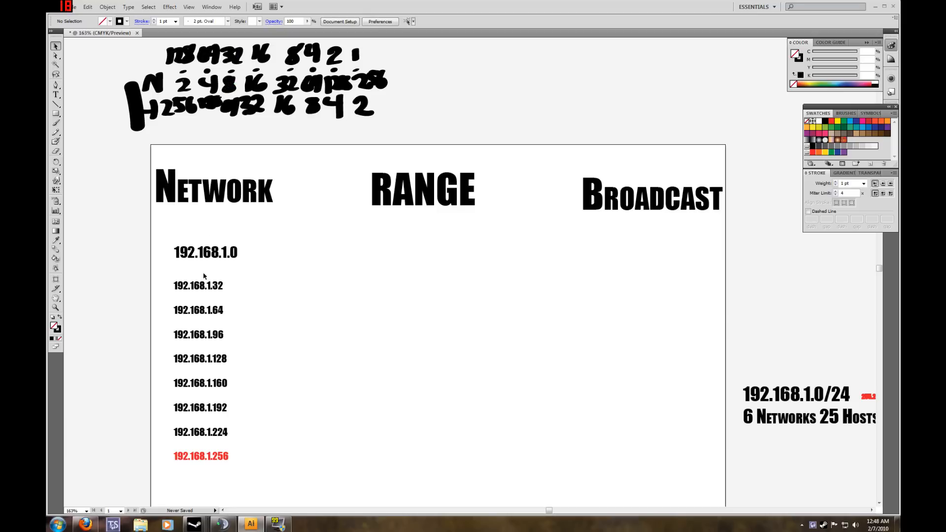
pyautogui.moveTo(509, 288)
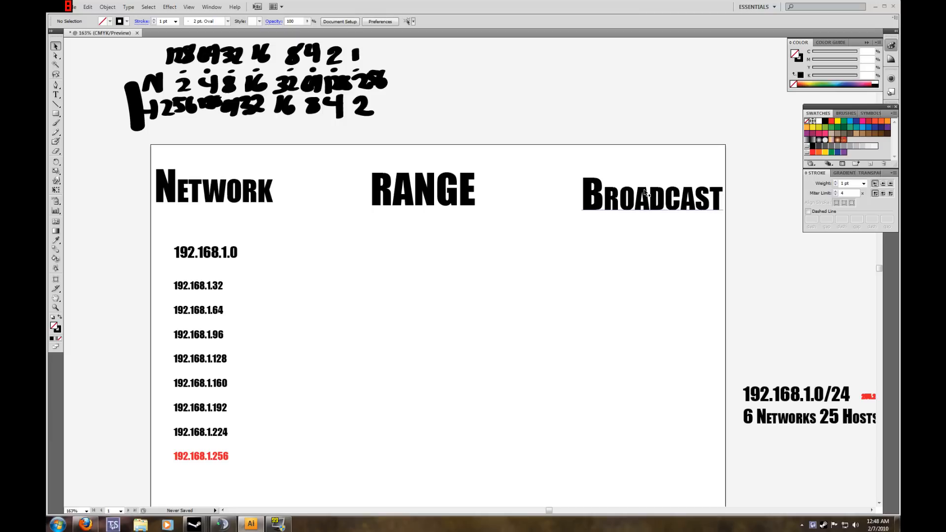
pyautogui.moveTo(643, 193)
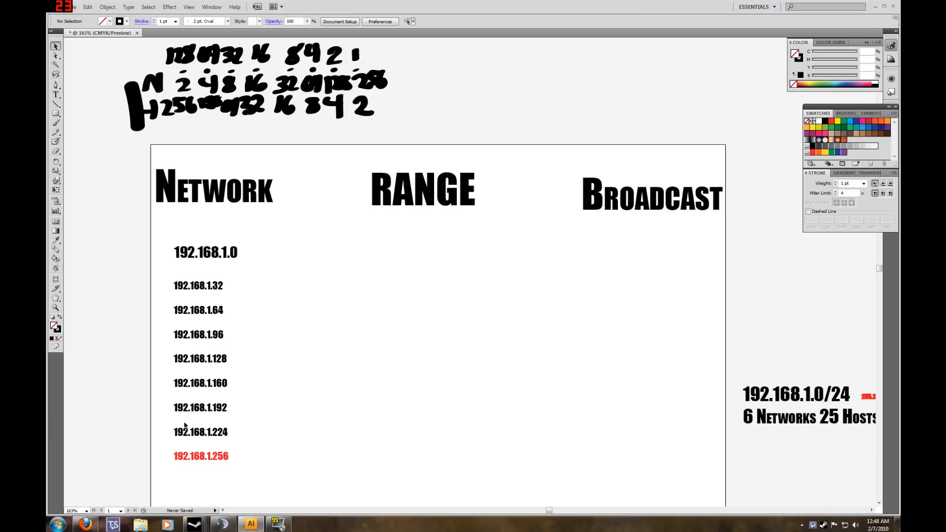
# Type broadcast addresses 192.168.1.31 and 192.168.1.63 below the Broadcast heading.
pyautogui.click(55, 95)
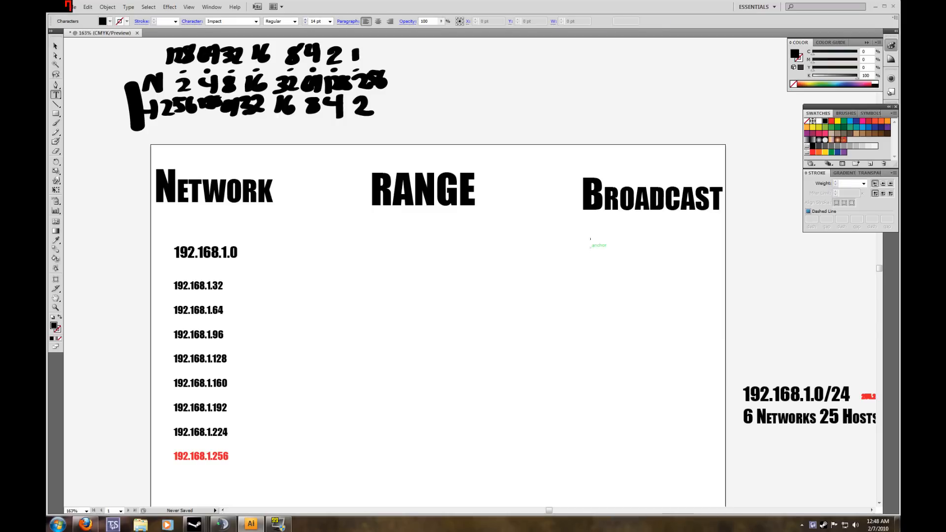
pyautogui.click(591, 245)
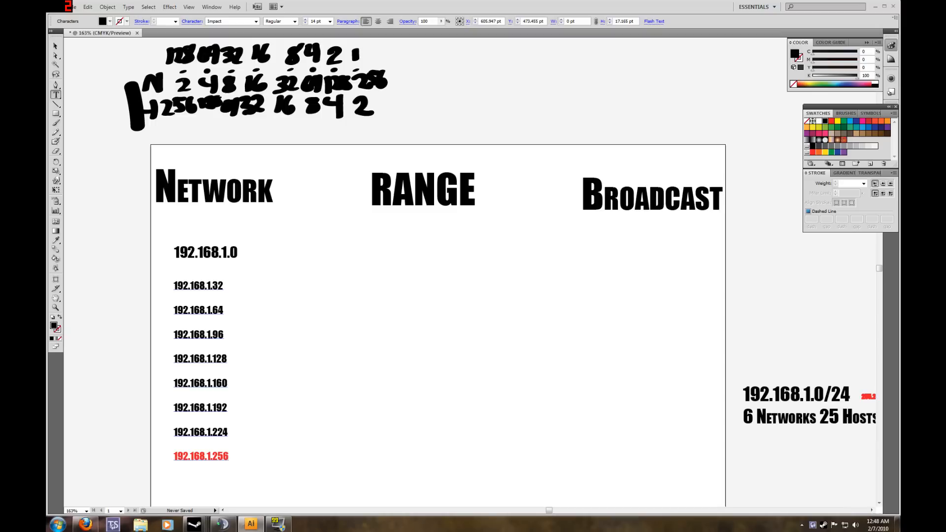
pyautogui.click(590, 244)
pyautogui.write('192.168.')
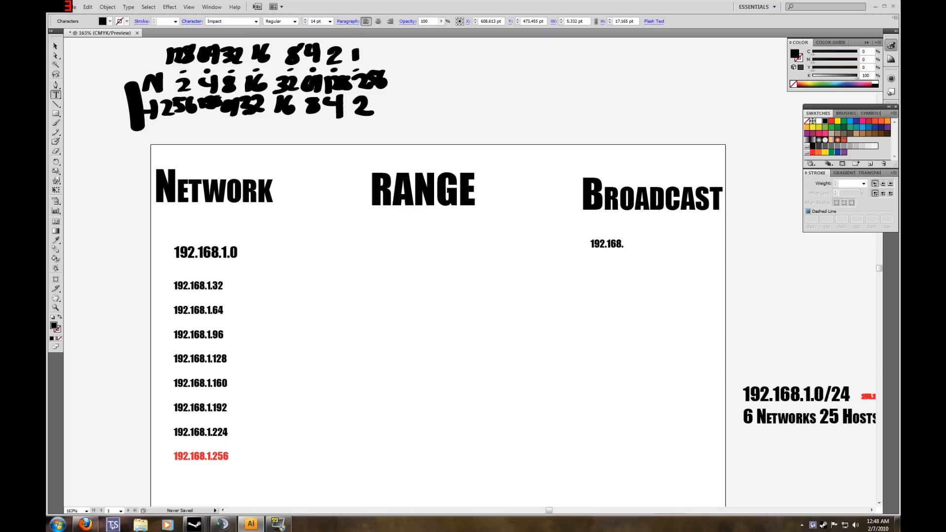
pyautogui.write('1.')
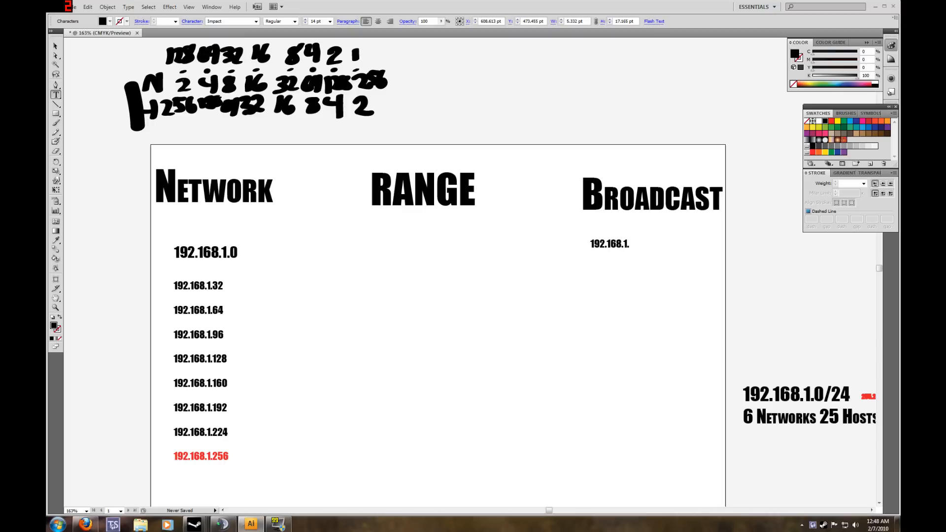
pyautogui.write('31')
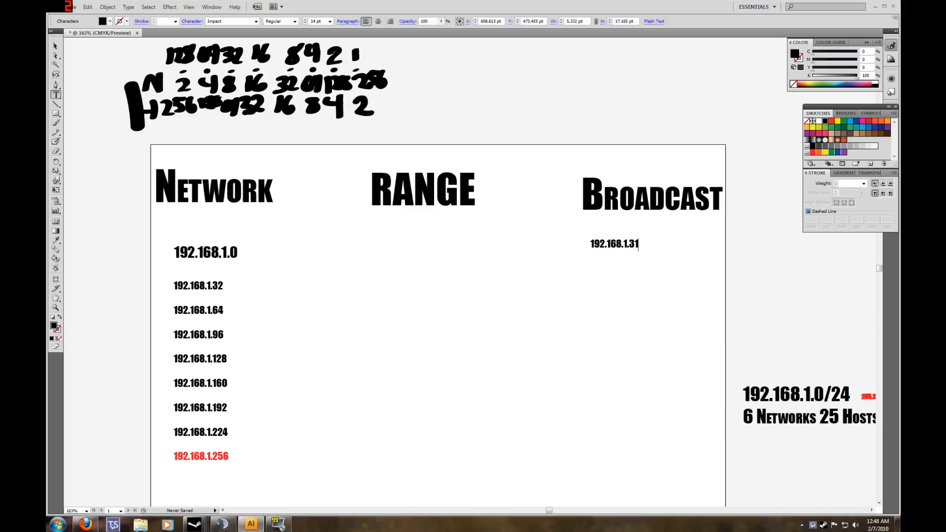
pyautogui.click(591, 269)
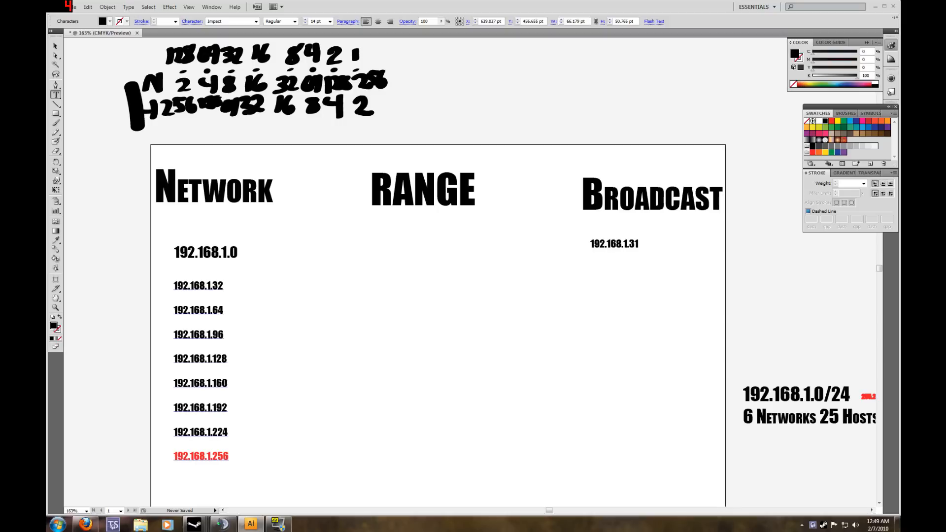
pyautogui.write('192.')
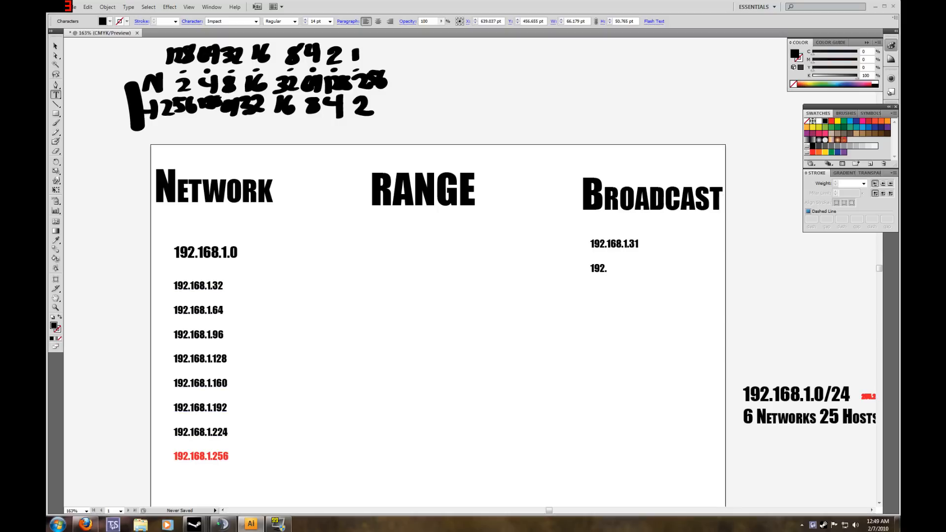
pyautogui.write('168.')
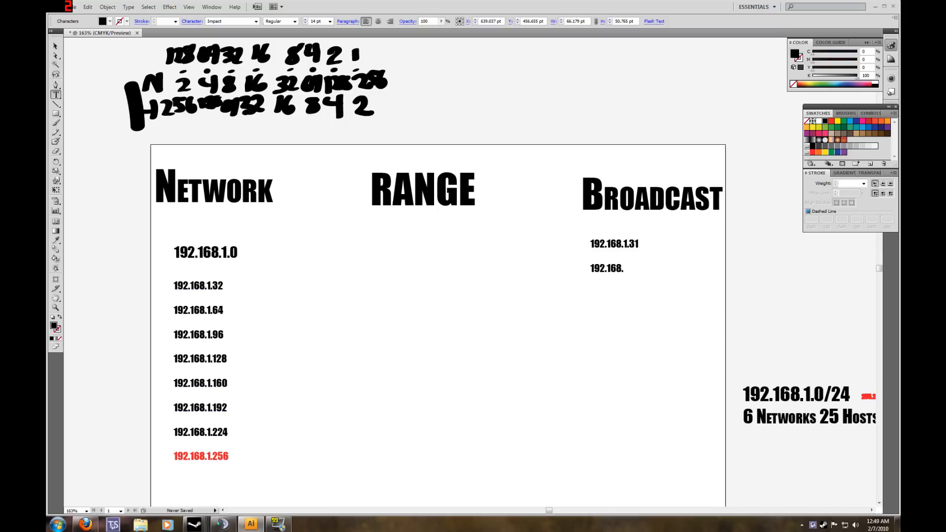
pyautogui.write('1.')
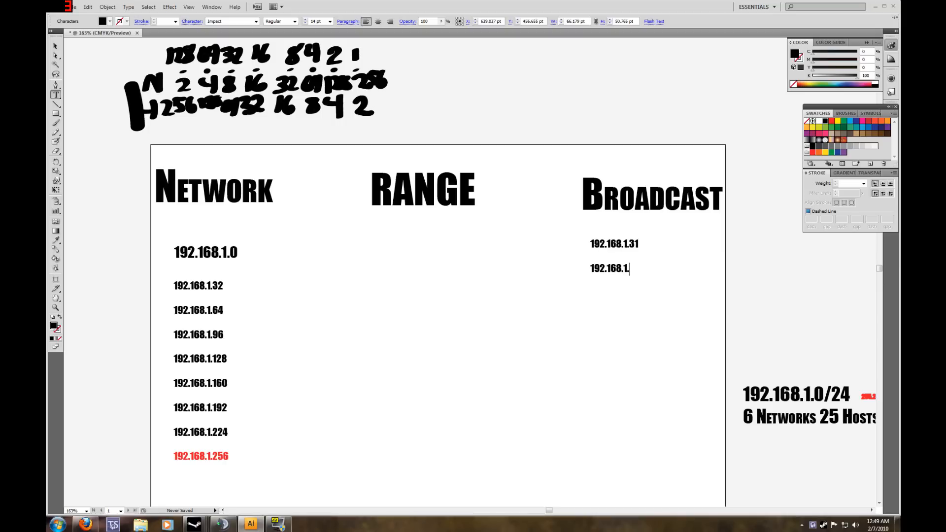
pyautogui.write('63')
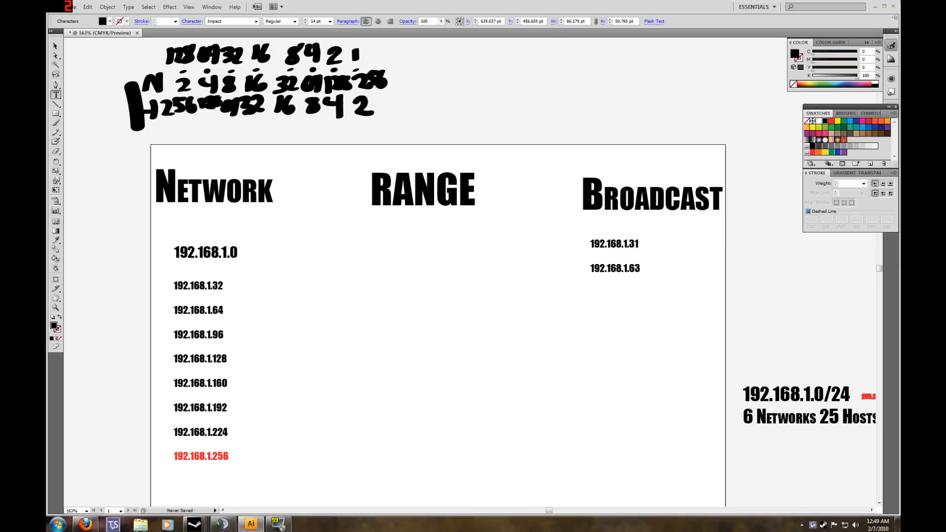
# Add 192.168.1.95 and begin the fourth broadcast address.
pyautogui.click(614, 256)
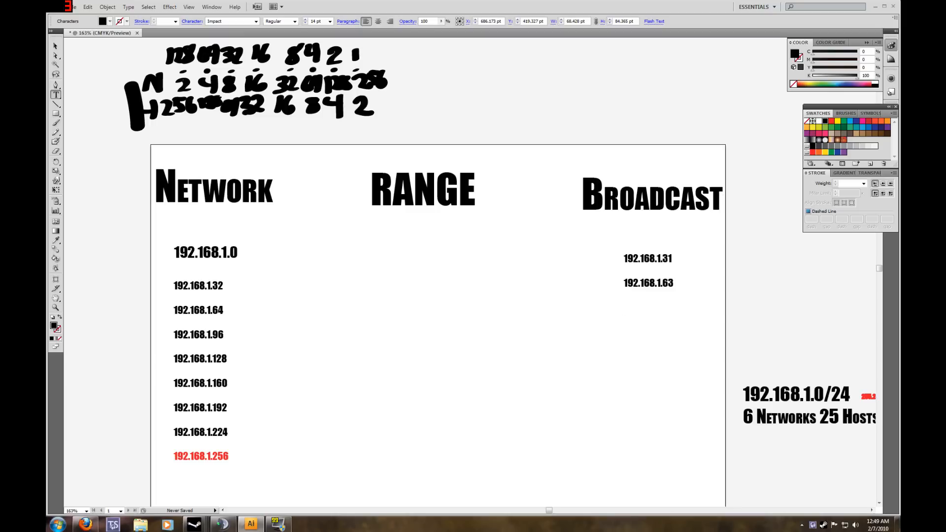
pyautogui.write('192.1')
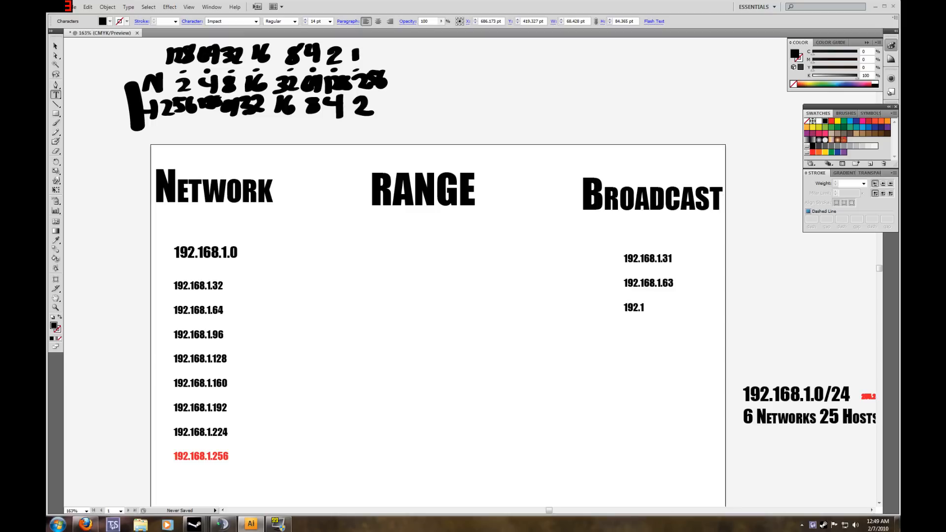
pyautogui.write('68.1.95')
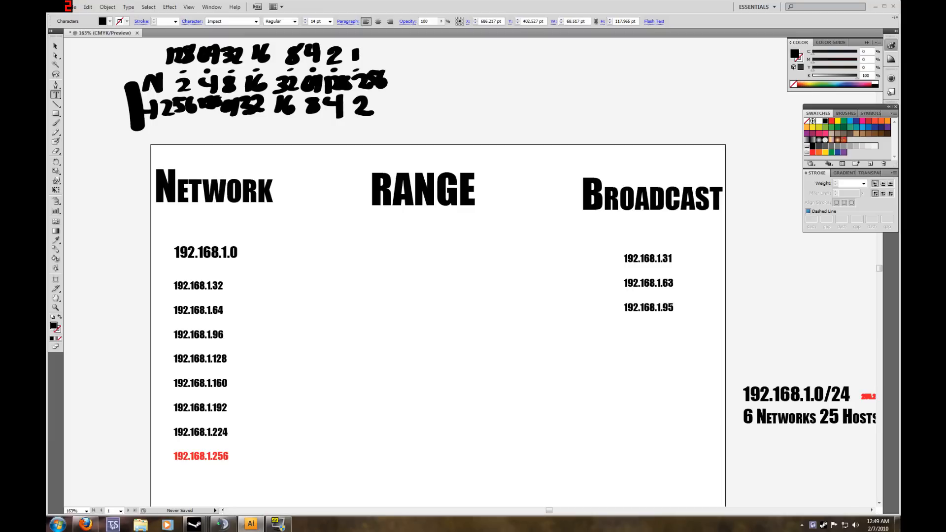
pyautogui.write('192.')
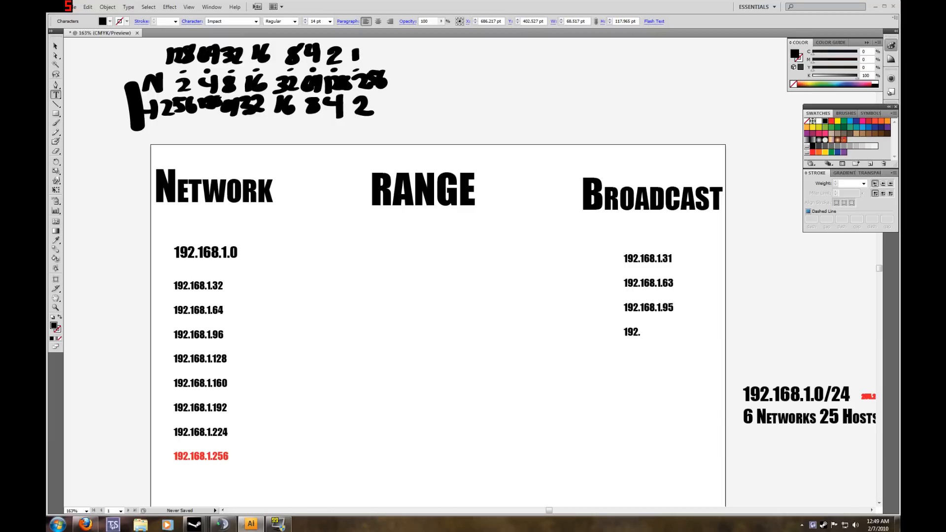
pyautogui.write('168')
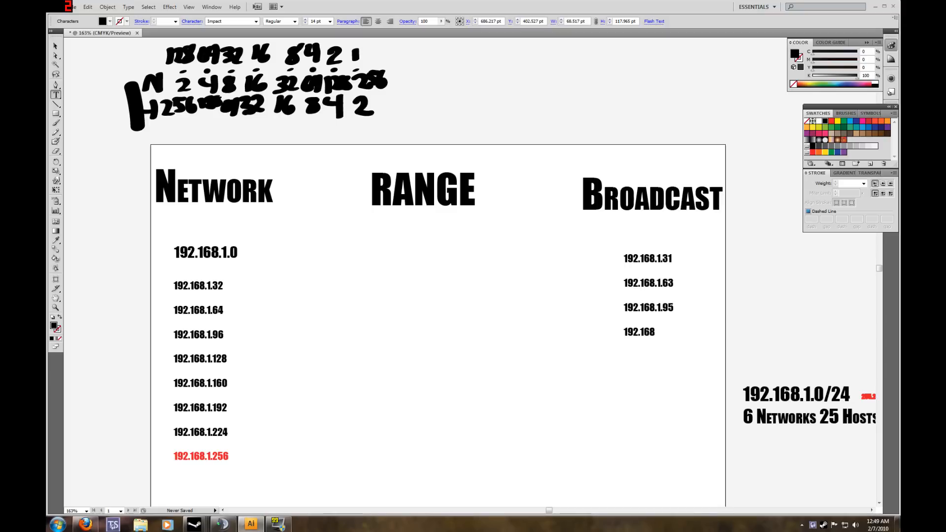
pyautogui.click(654, 331)
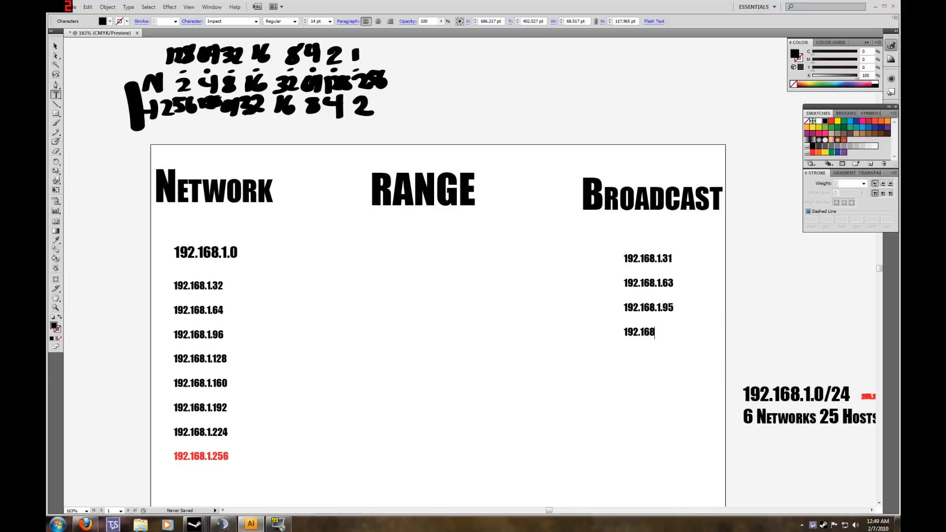
pyautogui.write('.')
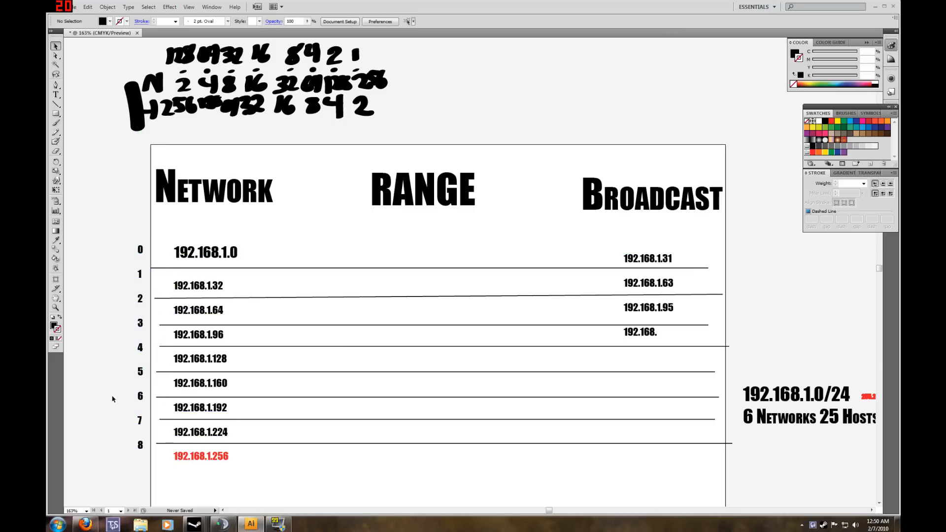
pyautogui.moveTo(144, 466)
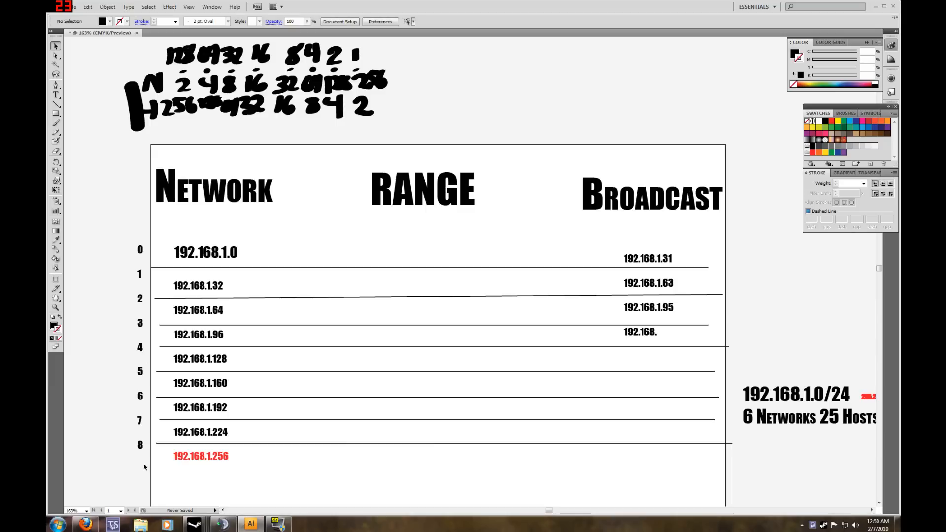
pyautogui.moveTo(204, 444)
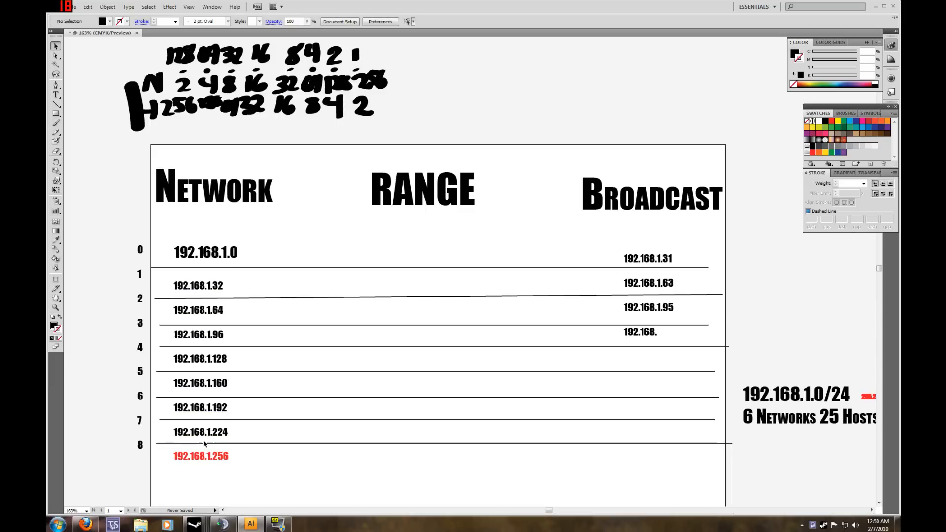
pyautogui.moveTo(145, 254)
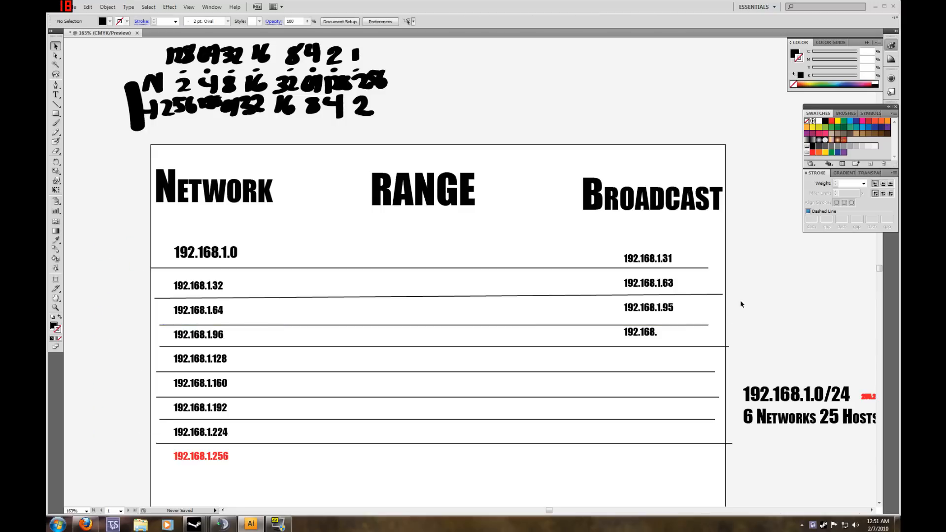
# Finish the fourth broadcast address 192.168.1.127 and add 192.168.1.159.
pyautogui.click(56, 95)
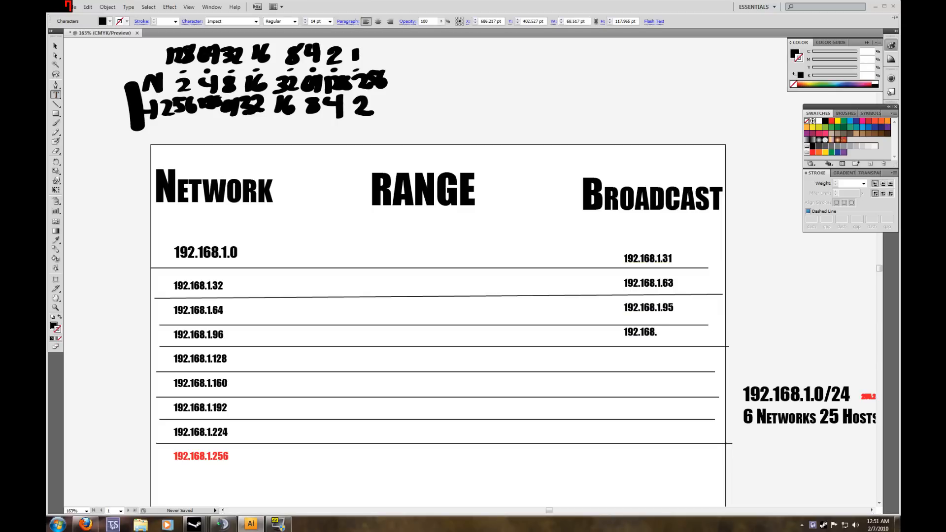
pyautogui.click(657, 332)
pyautogui.write('1.')
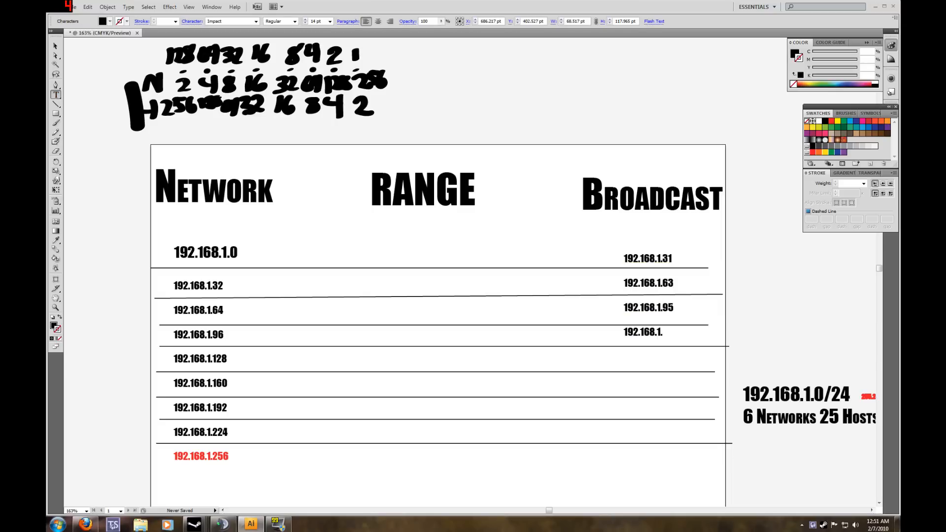
pyautogui.click(643, 331)
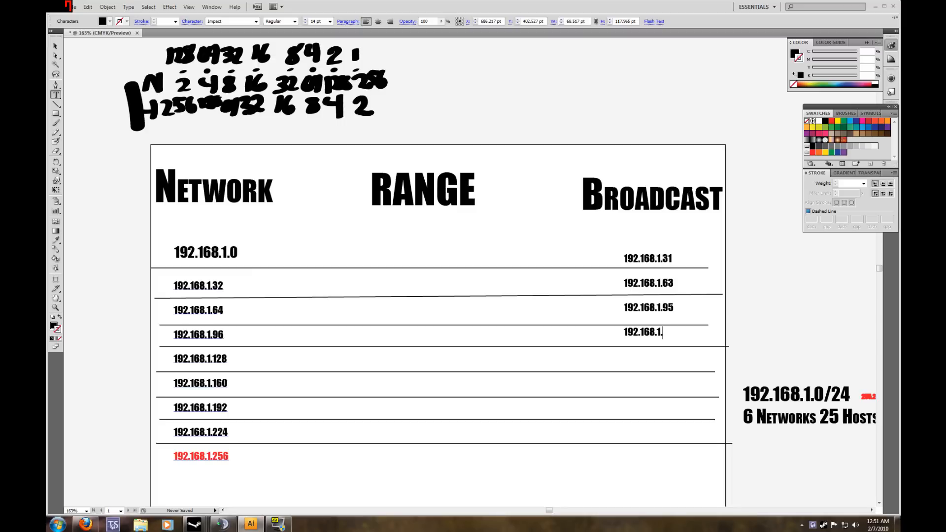
pyautogui.write('127')
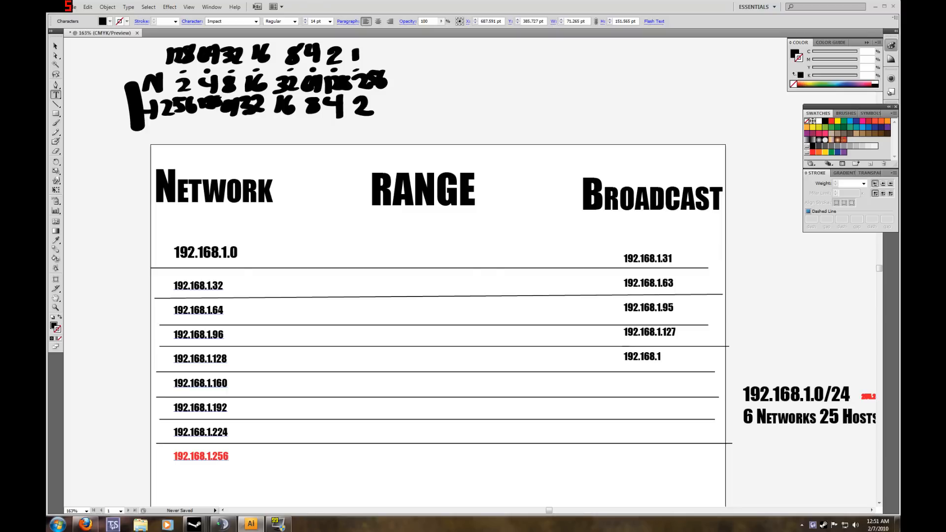
pyautogui.write('.159')
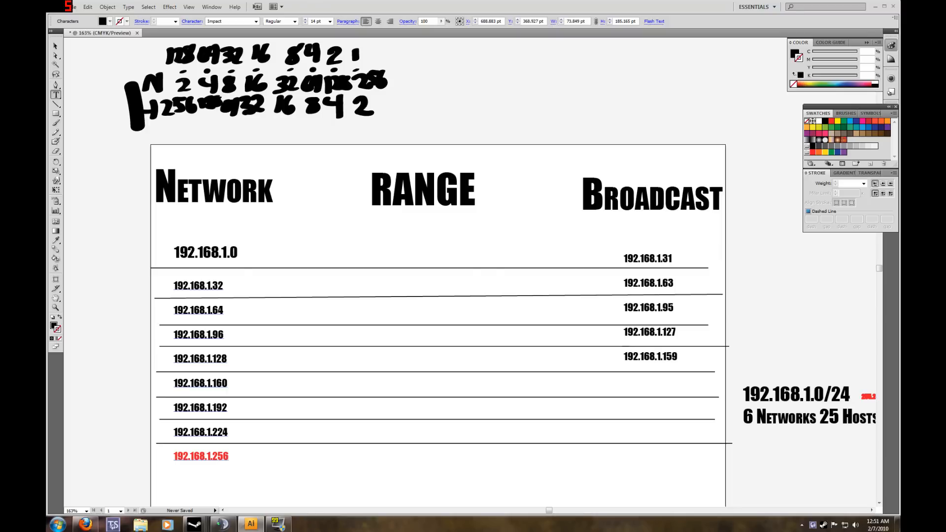
pyautogui.write('192.1')
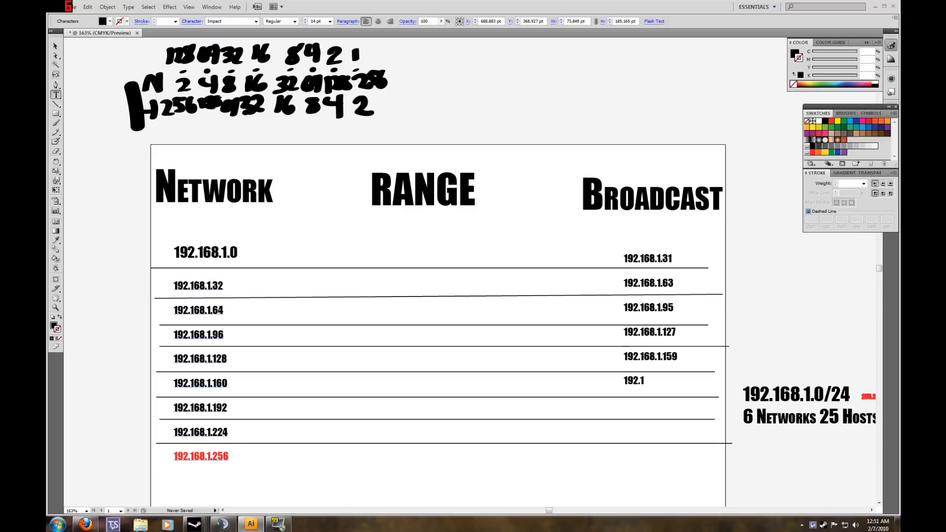
pyautogui.write('68.1.')
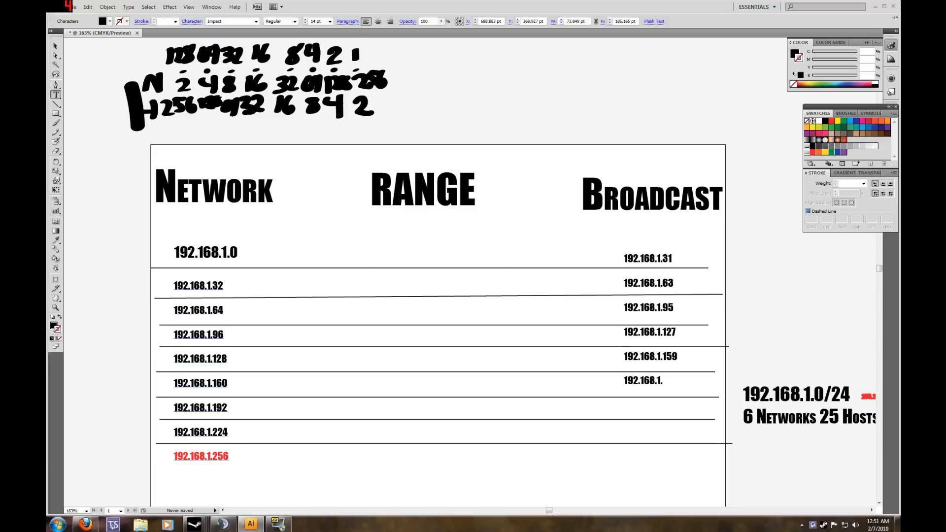
# Add broadcast addresses 192.168.1.191, .223 and .255 on the remaining rows.
pyautogui.write('19')
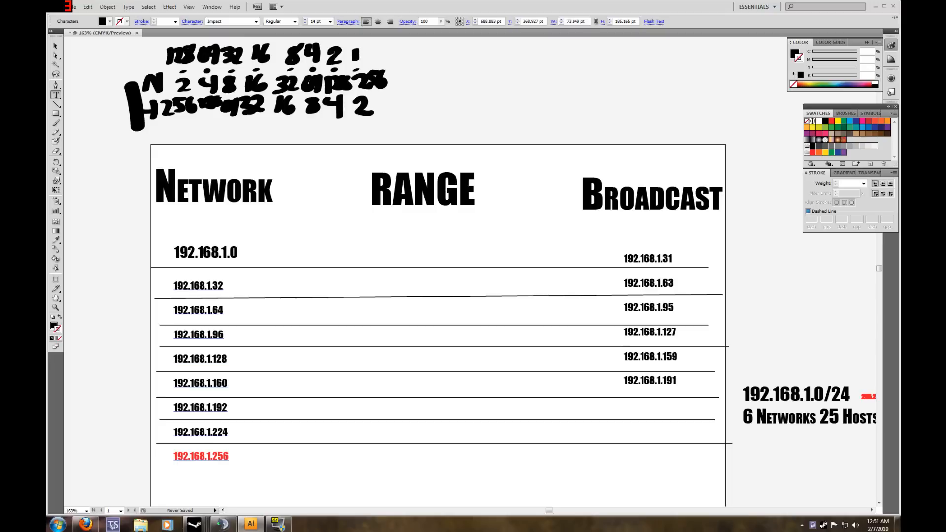
pyautogui.write('192')
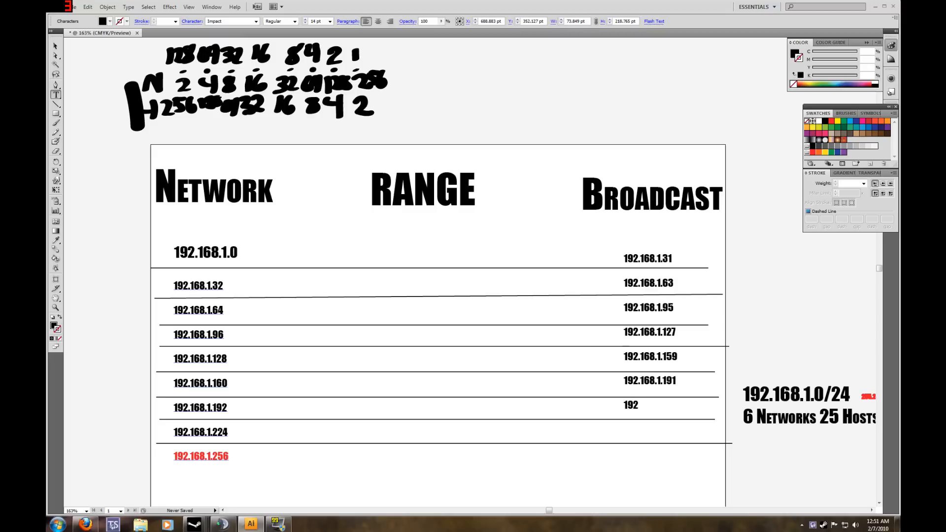
pyautogui.write('168.')
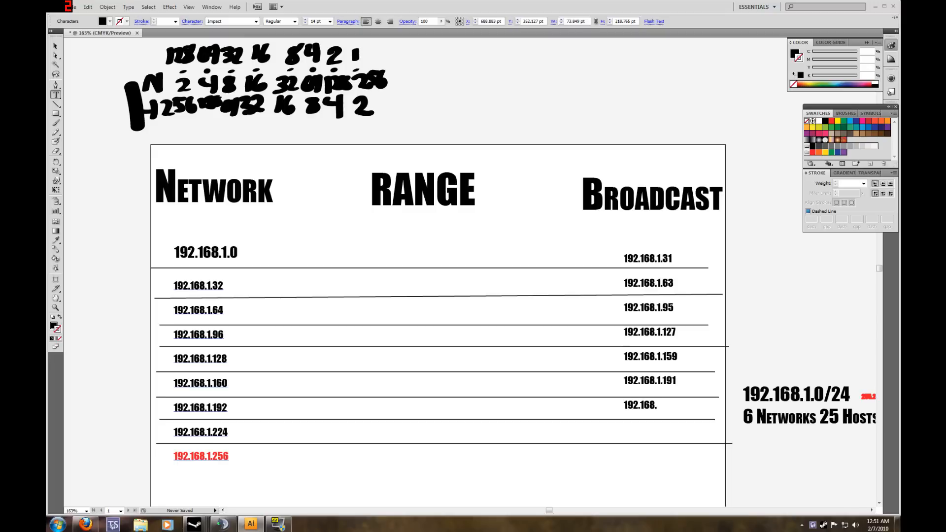
pyautogui.write('223')
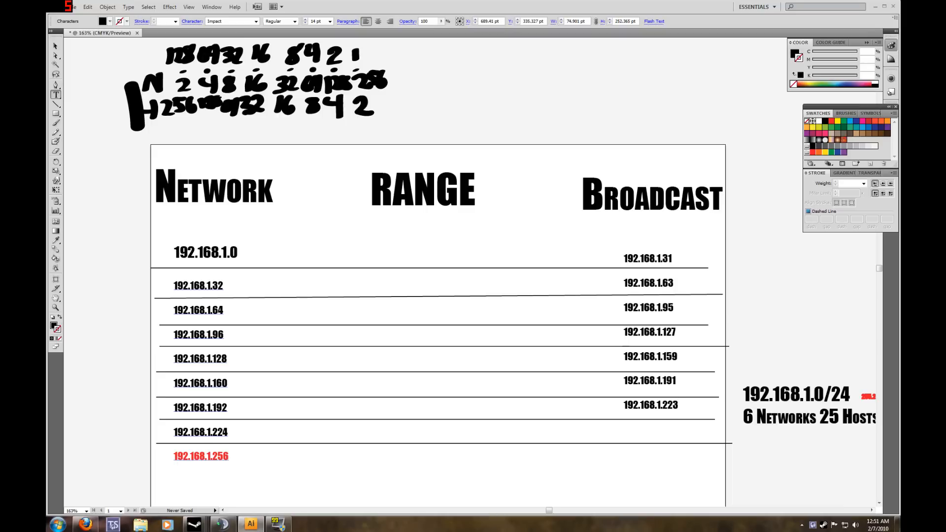
pyautogui.write('192.')
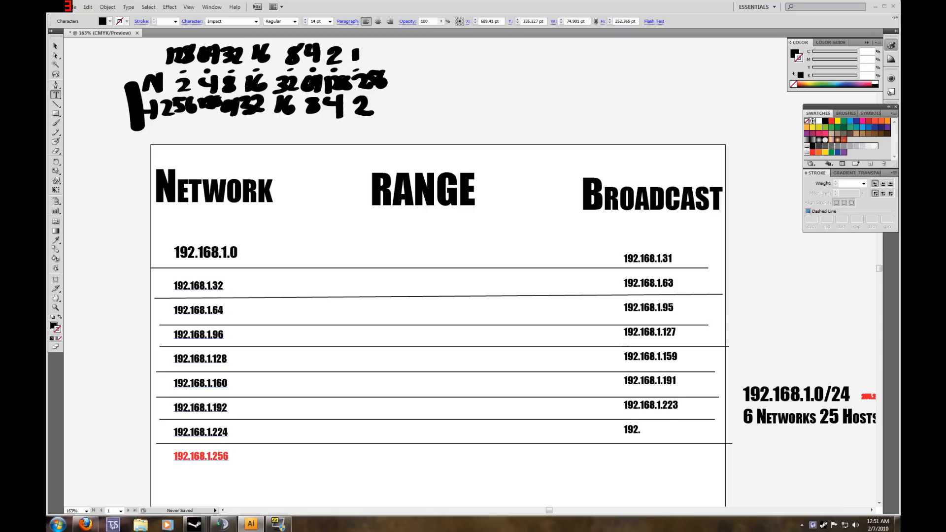
pyautogui.write('168.1.255')
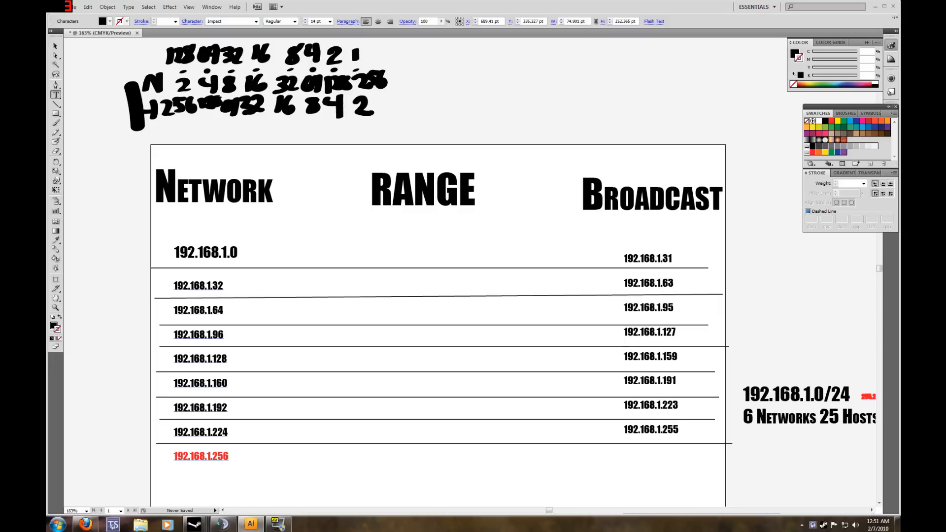
# Nudge the eight broadcast addresses right as one block, then deselect.
pyautogui.click(677, 430)
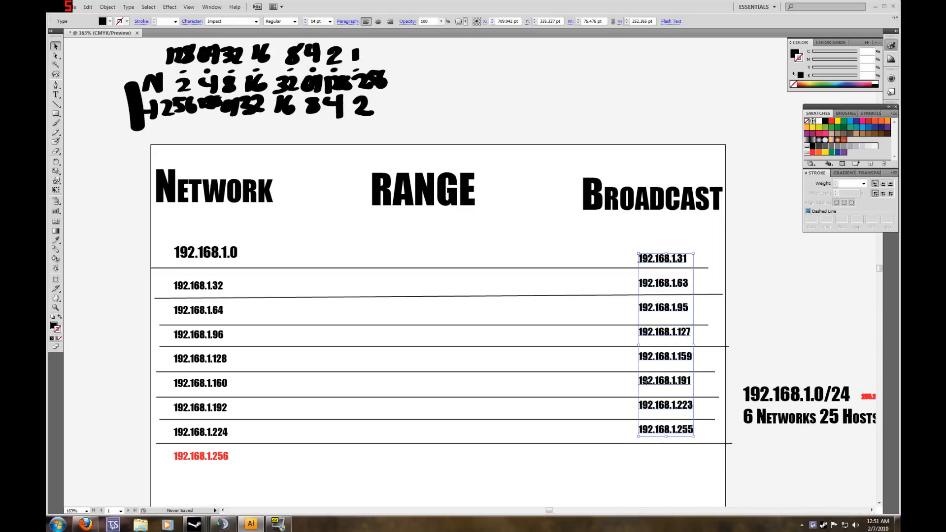
pyautogui.click(365, 362)
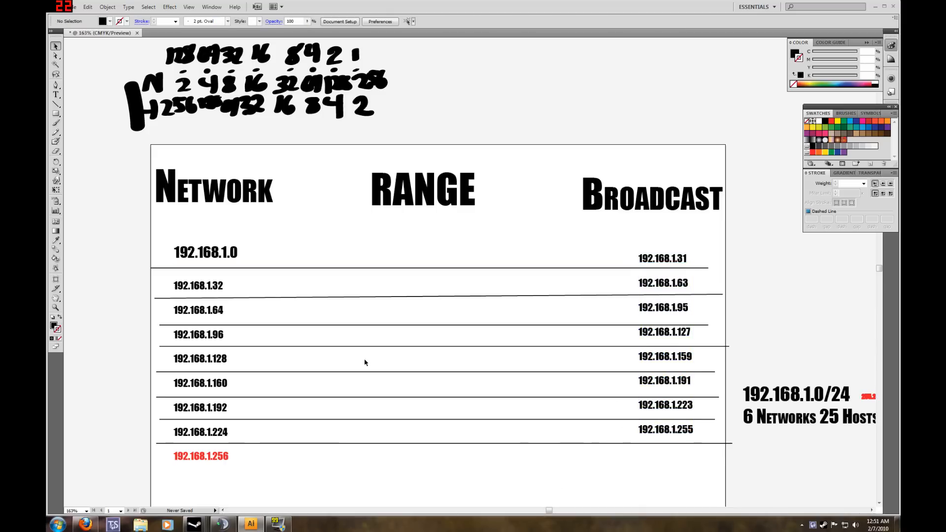
pyautogui.moveTo(680, 258)
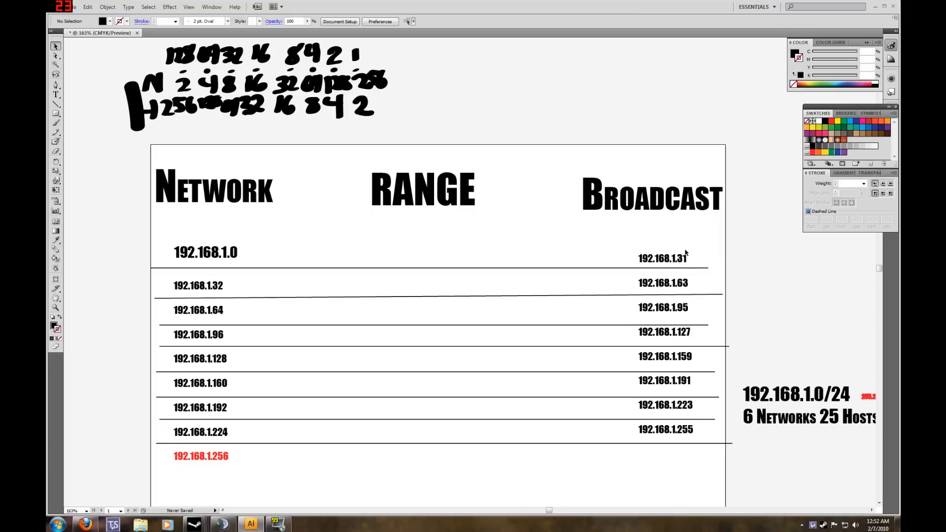
pyautogui.moveTo(280, 265)
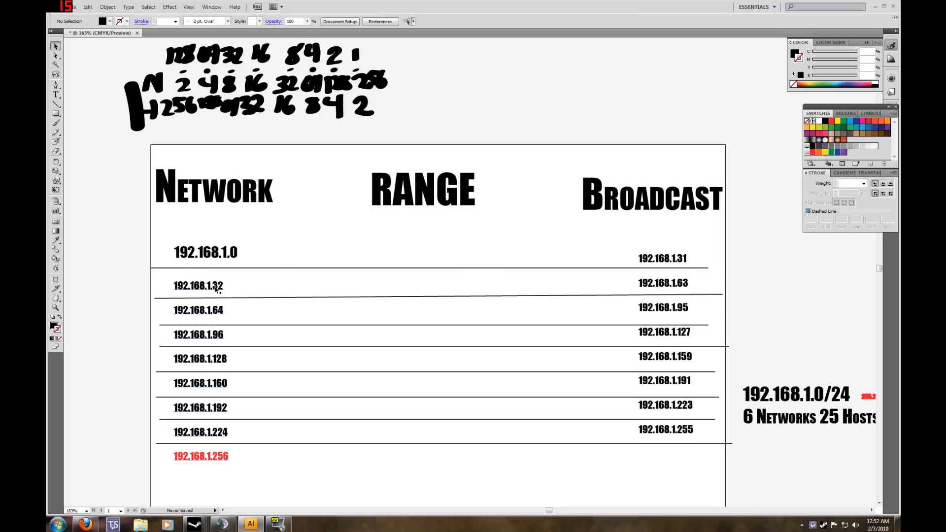
pyautogui.moveTo(731, 279)
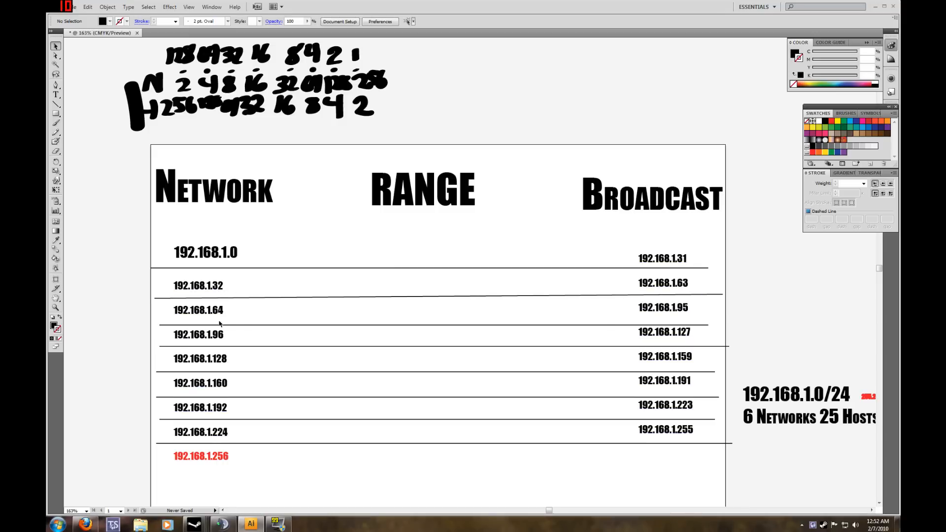
pyautogui.moveTo(252, 325)
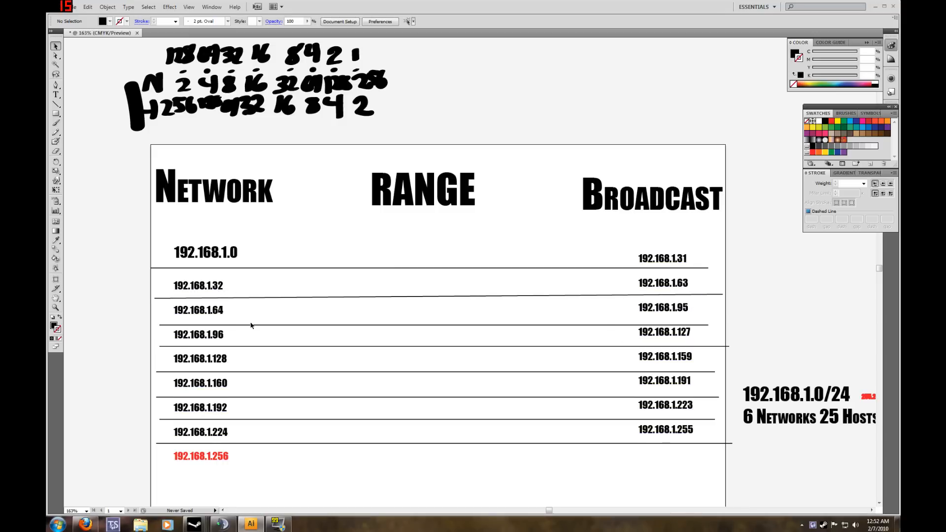
pyautogui.moveTo(669, 336)
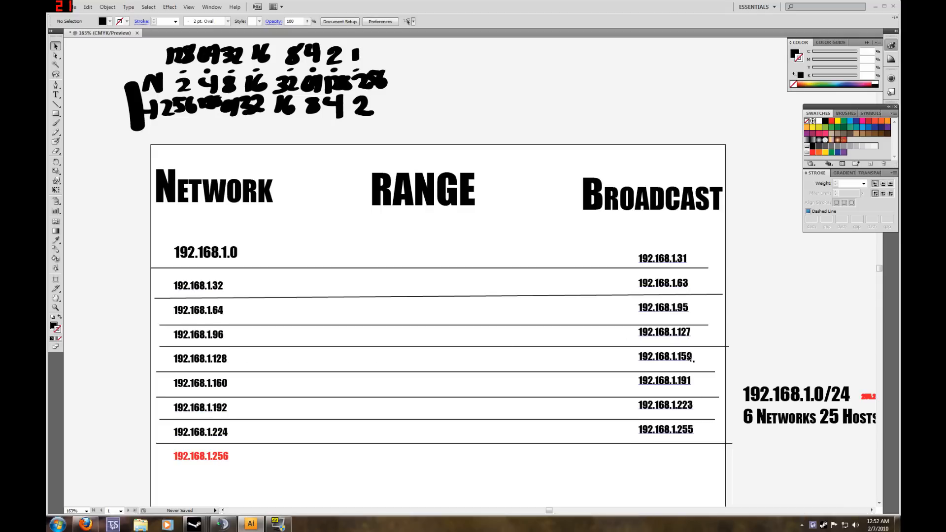
pyautogui.moveTo(686, 386)
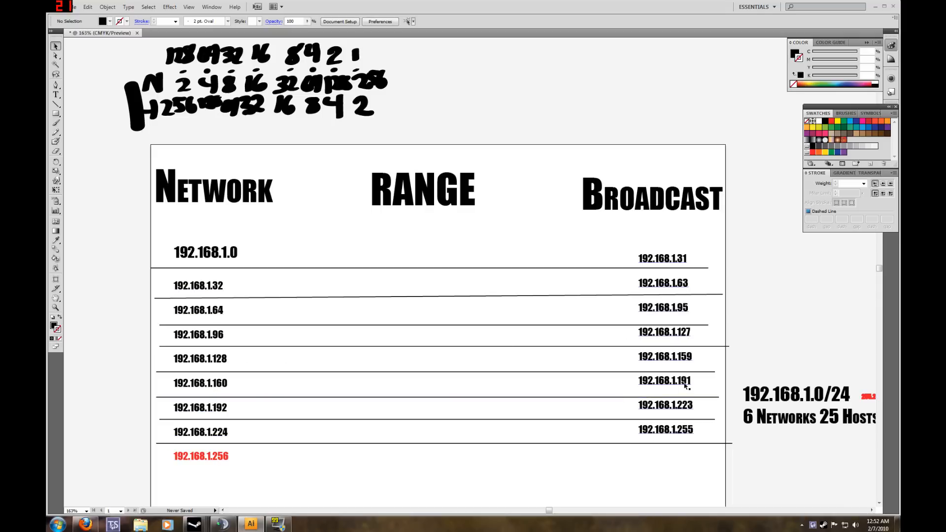
pyautogui.moveTo(687, 411)
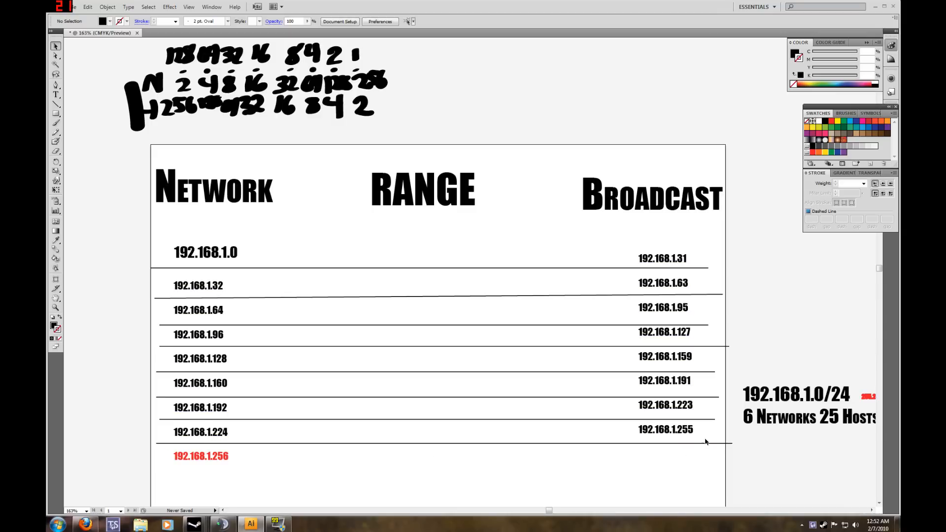
pyautogui.moveTo(64, 137)
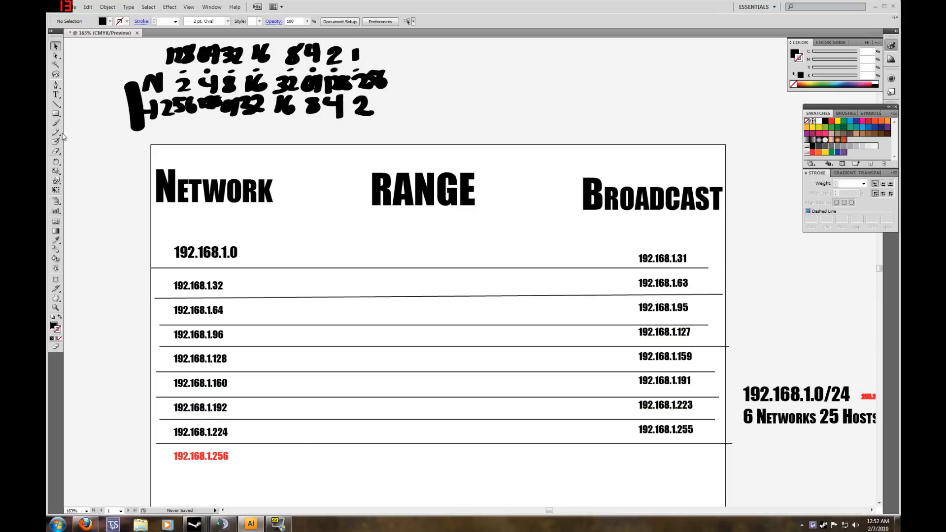